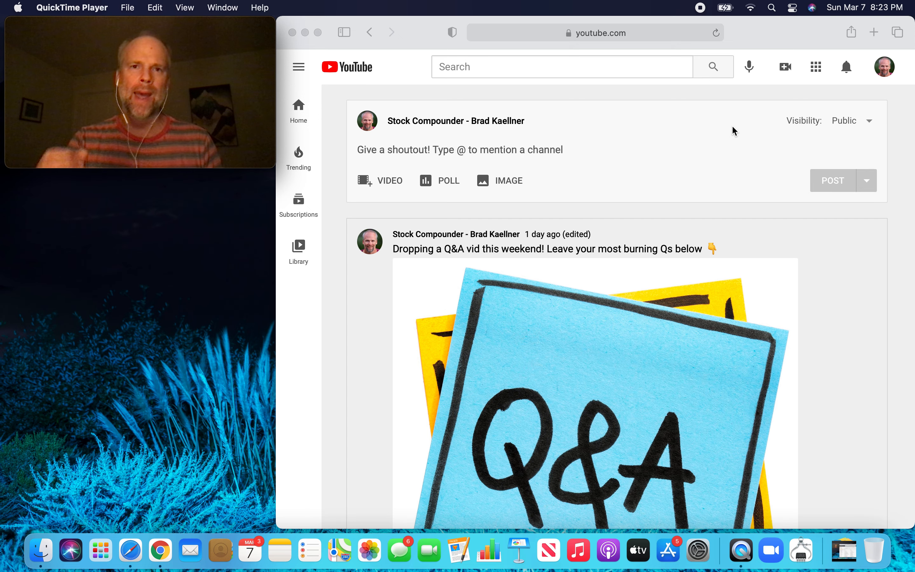
mouse_move(828, 248)
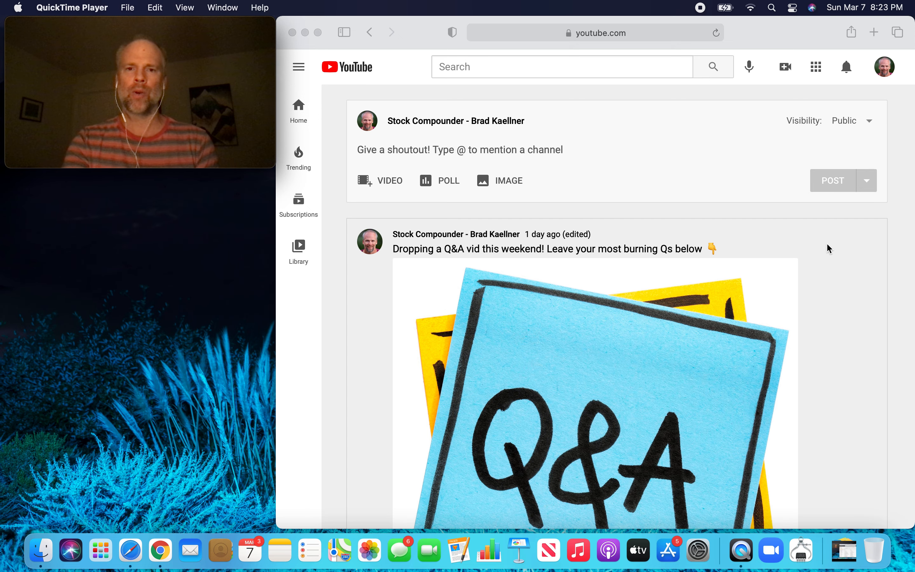
Scroll past the post image to the 28 Comments section and the first BRK.B question.
scroll(down, 3)
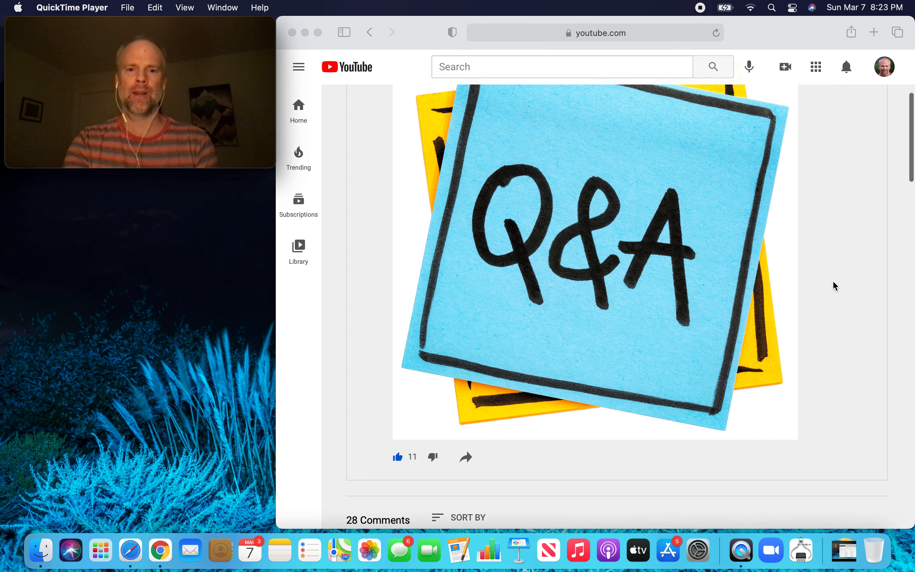
scroll(down, 3)
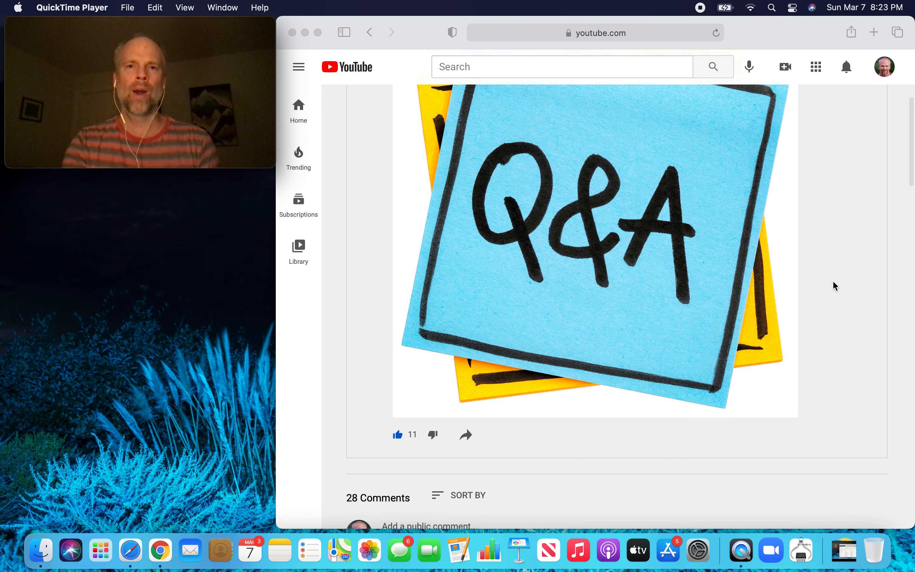
scroll(down, 3)
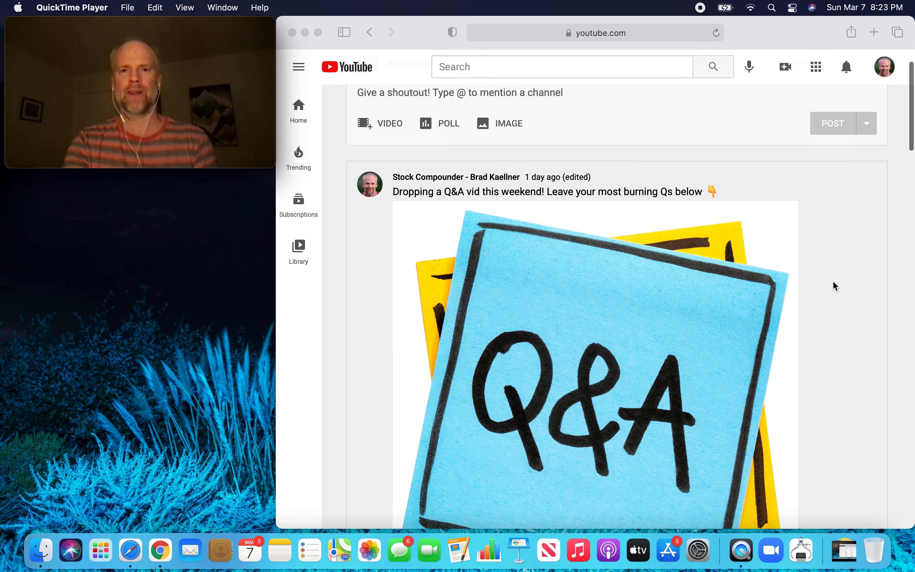
scroll(down, 3)
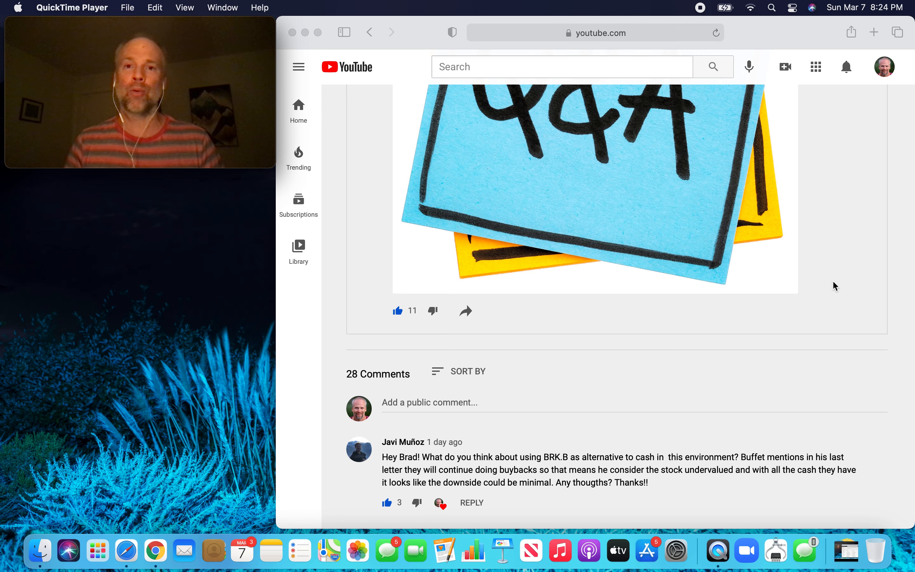
mouse_move(891, 339)
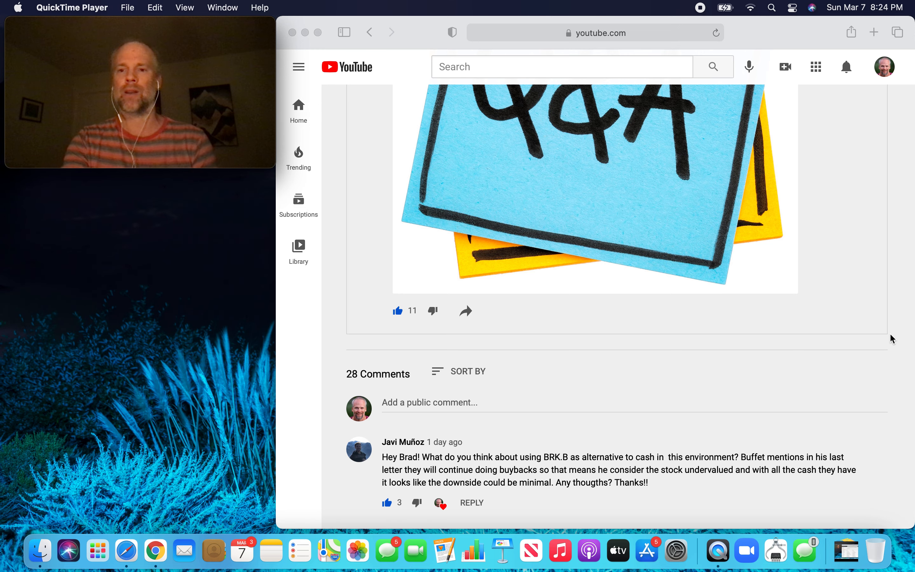
Scroll so the first five audience questions fill the window.
scroll(down, 3)
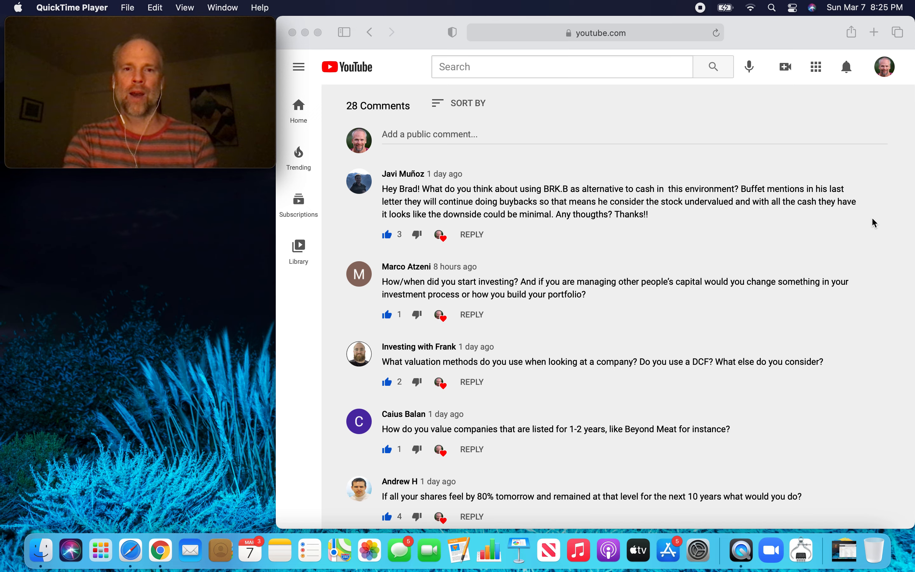
mouse_move(787, 224)
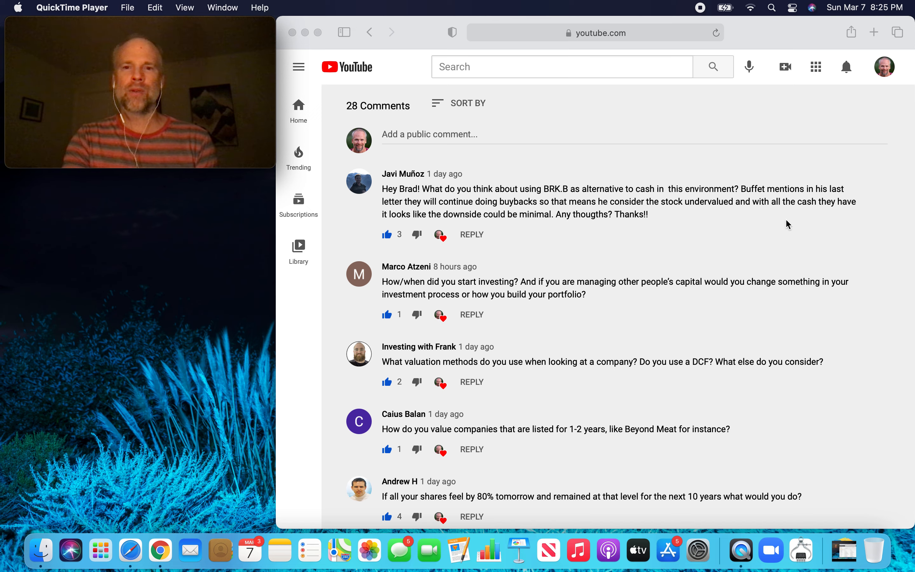
mouse_move(873, 256)
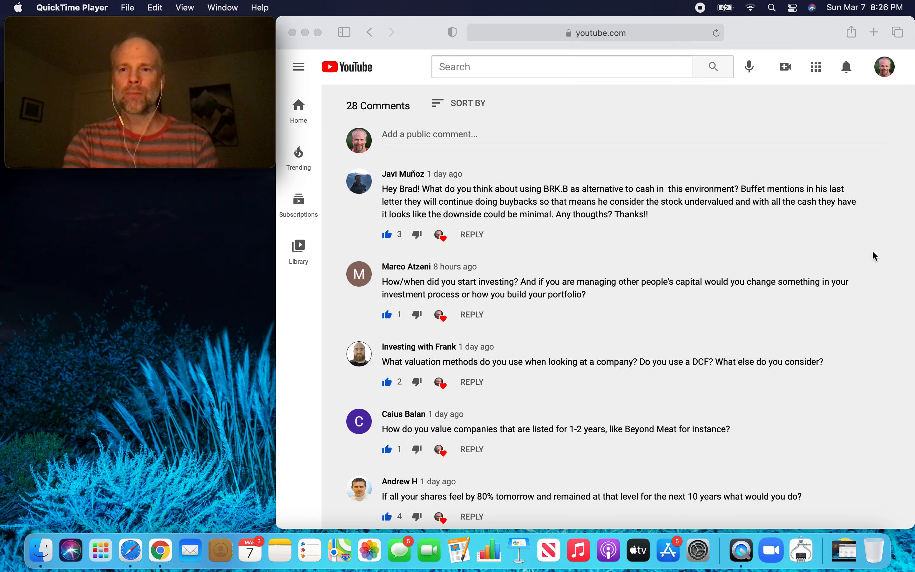
mouse_move(890, 288)
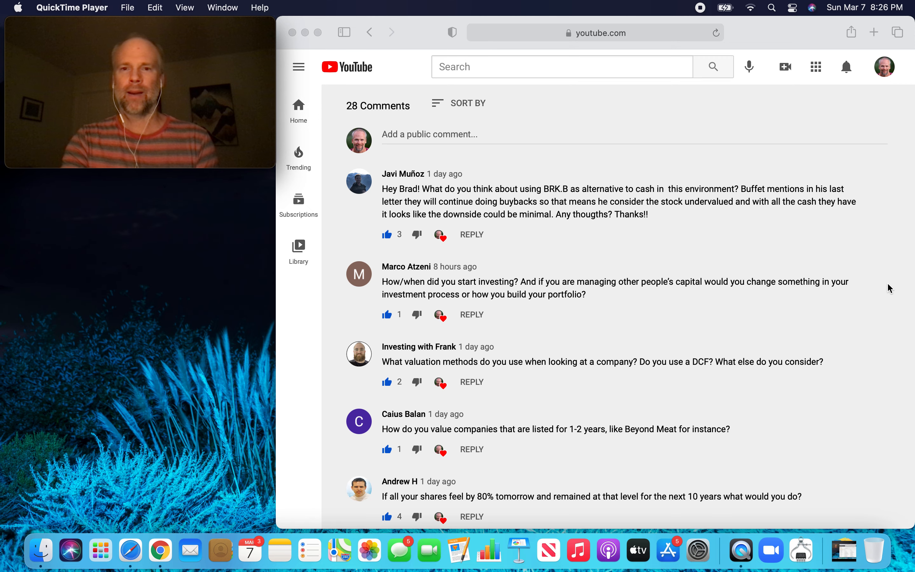
Scroll down to Retro Ranger's Reysas question and the mental-models-for-selling question.
scroll(down, 3)
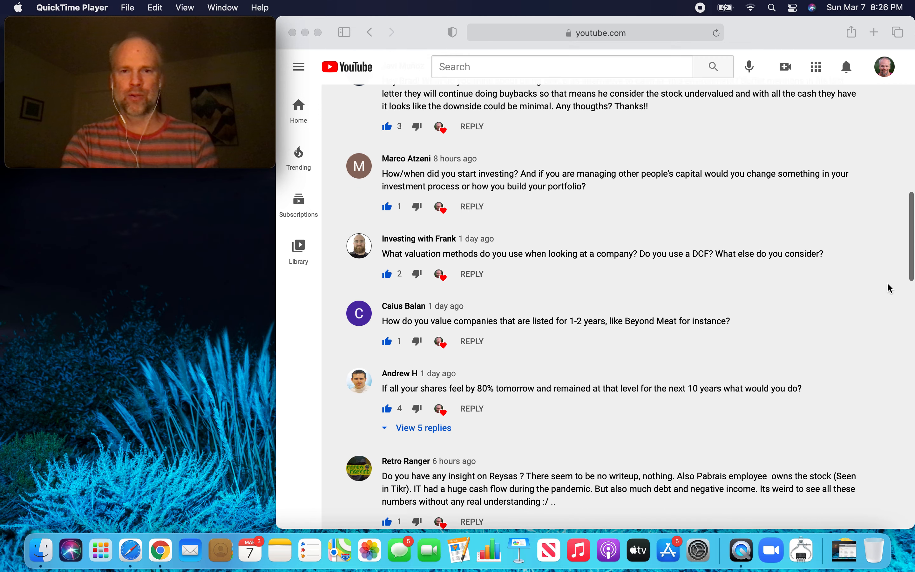
scroll(down, 3)
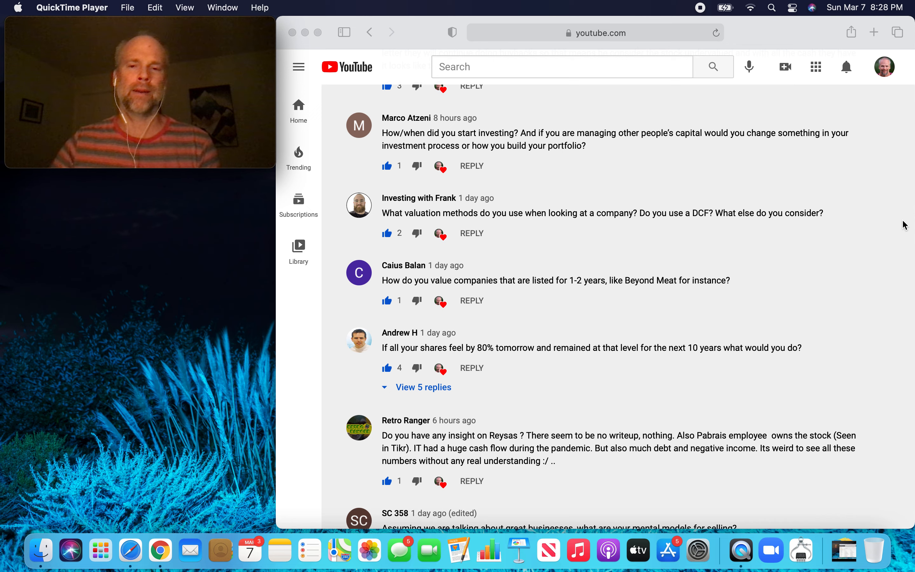
mouse_move(489, 125)
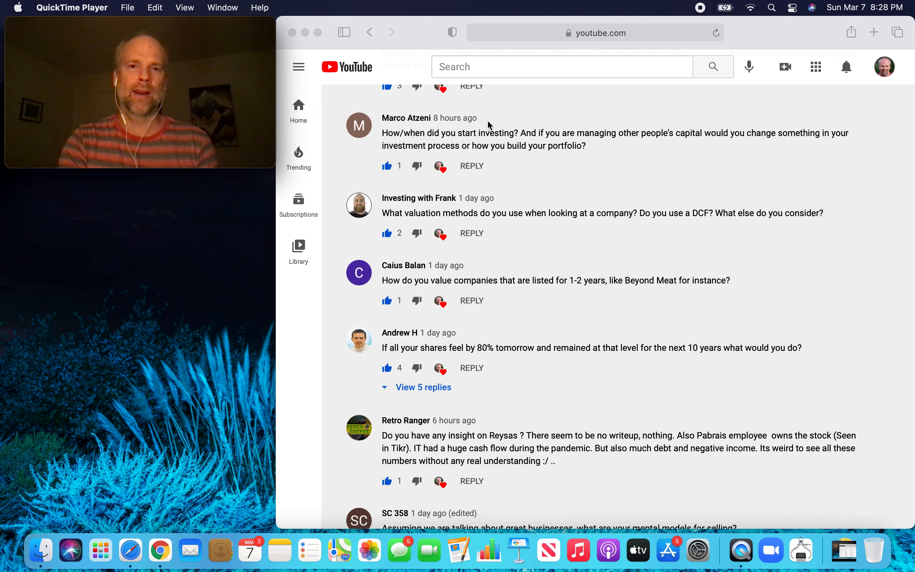
mouse_move(657, 121)
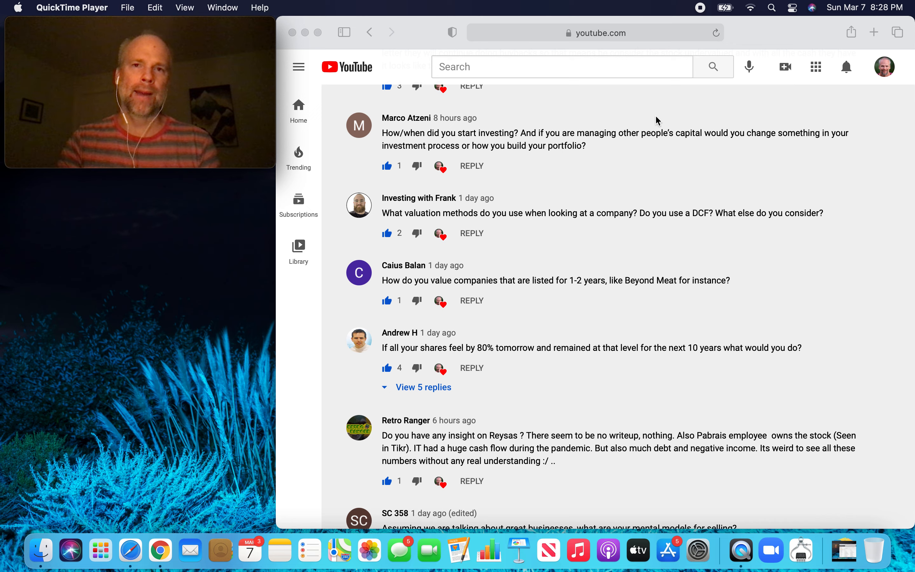
mouse_move(682, 153)
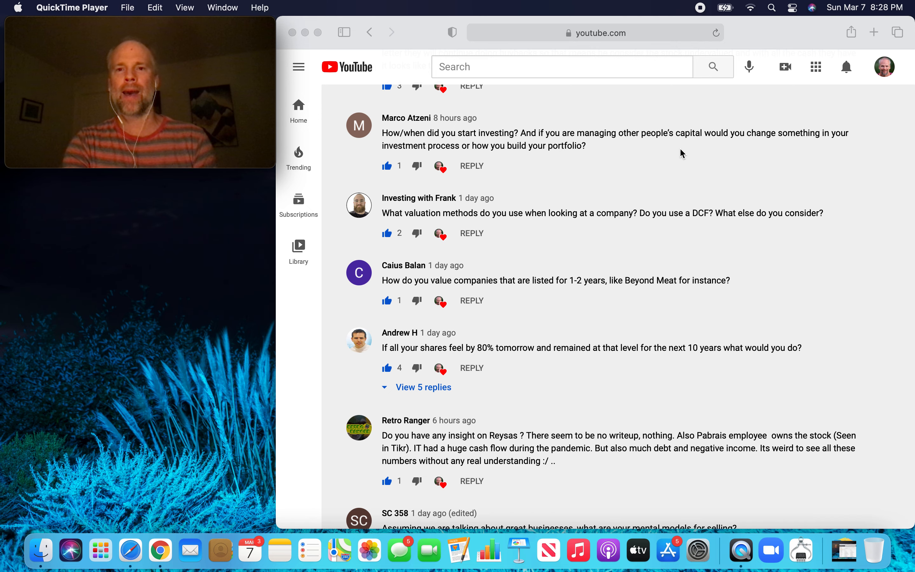
mouse_move(854, 196)
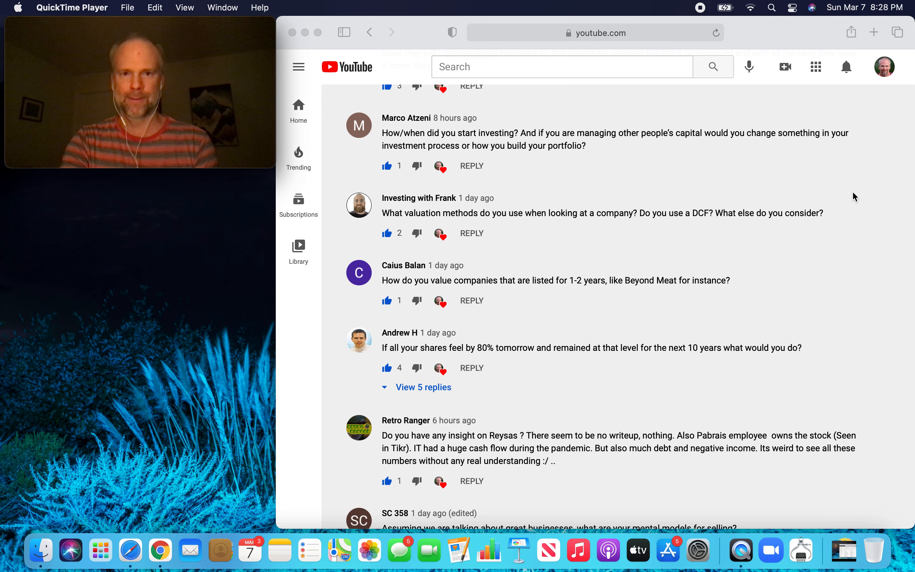
scroll(down, 3)
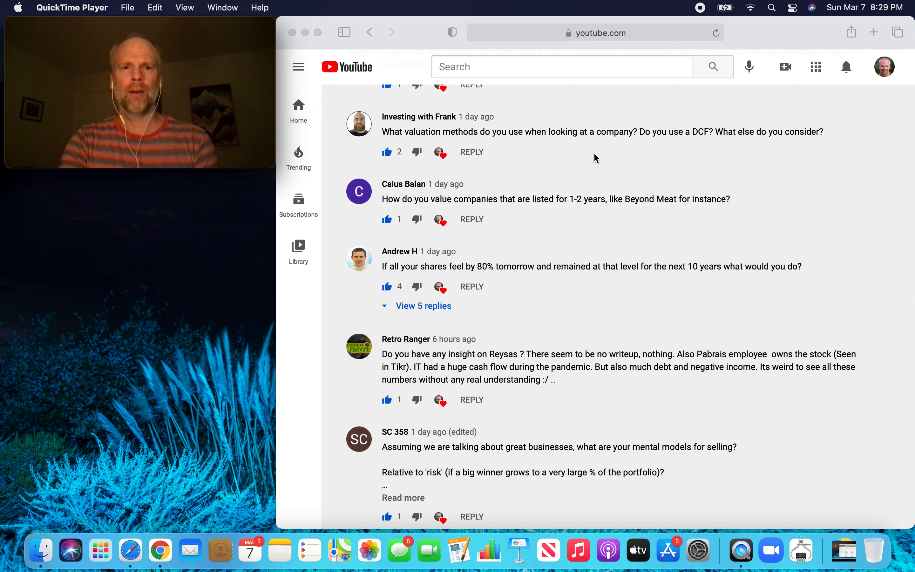
mouse_move(911, 198)
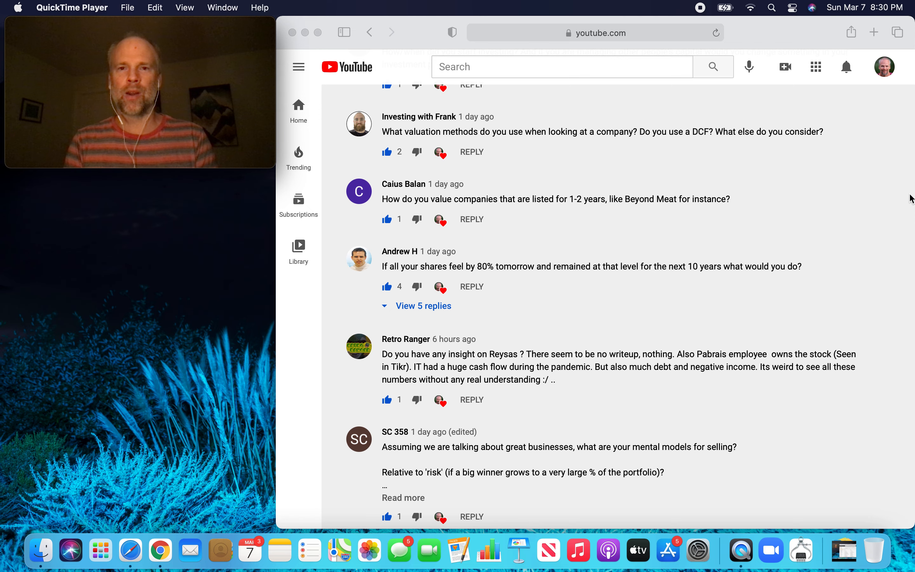
scroll(down, 3)
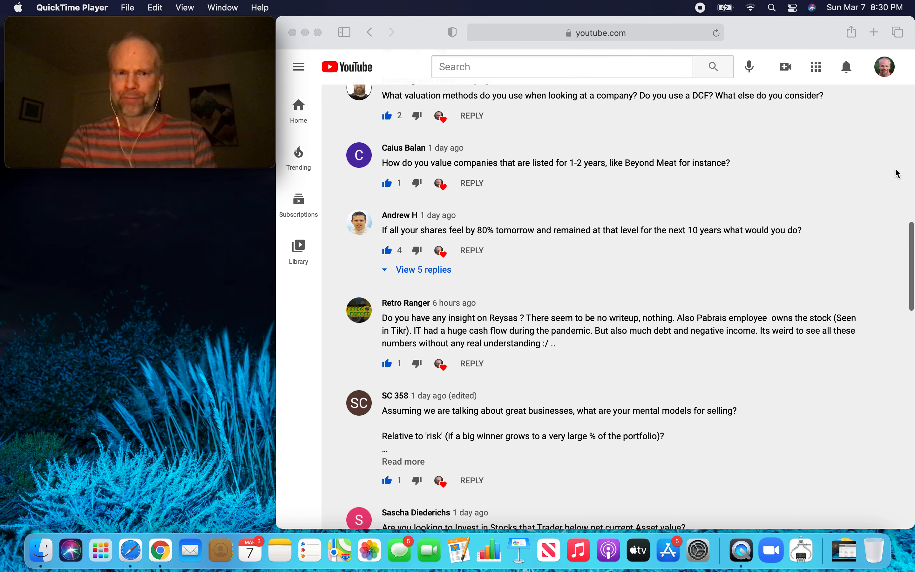
scroll(down, 3)
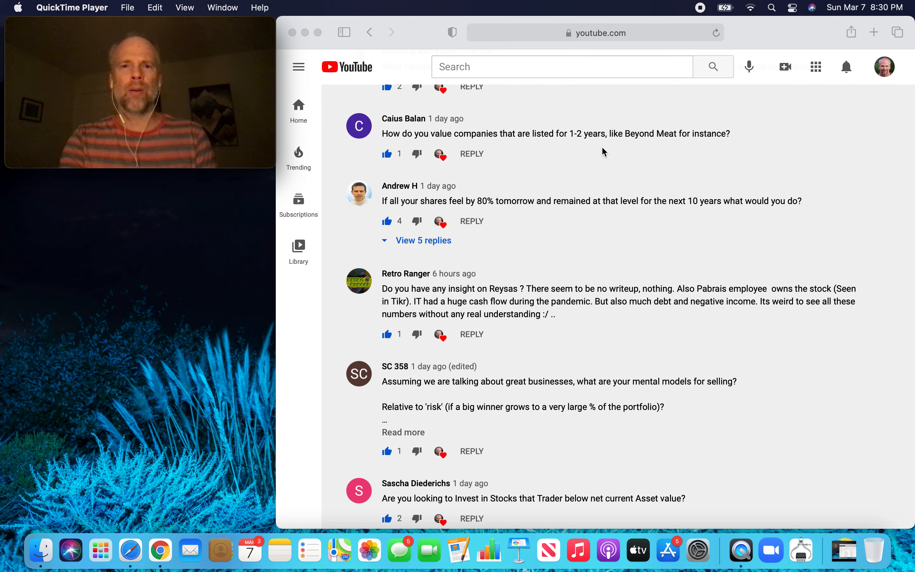
mouse_move(852, 212)
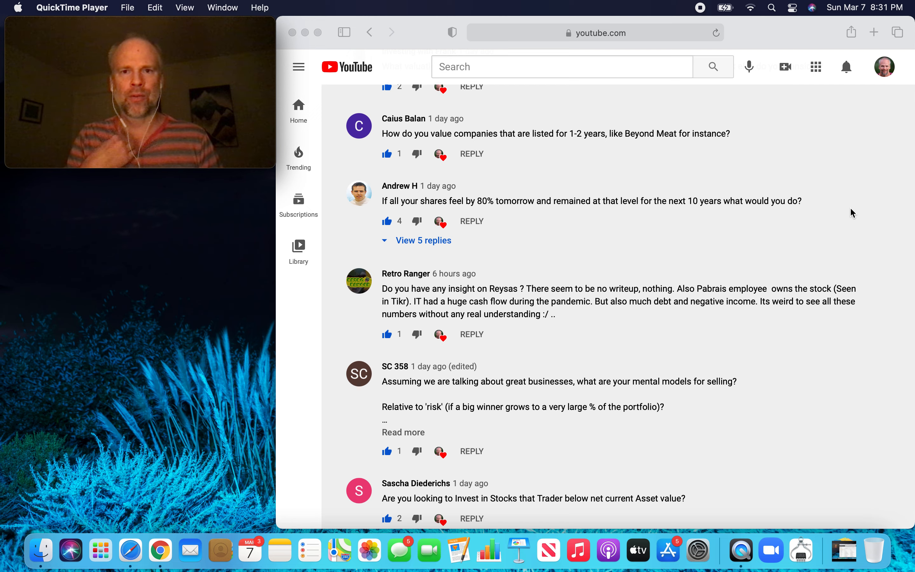
mouse_move(604, 146)
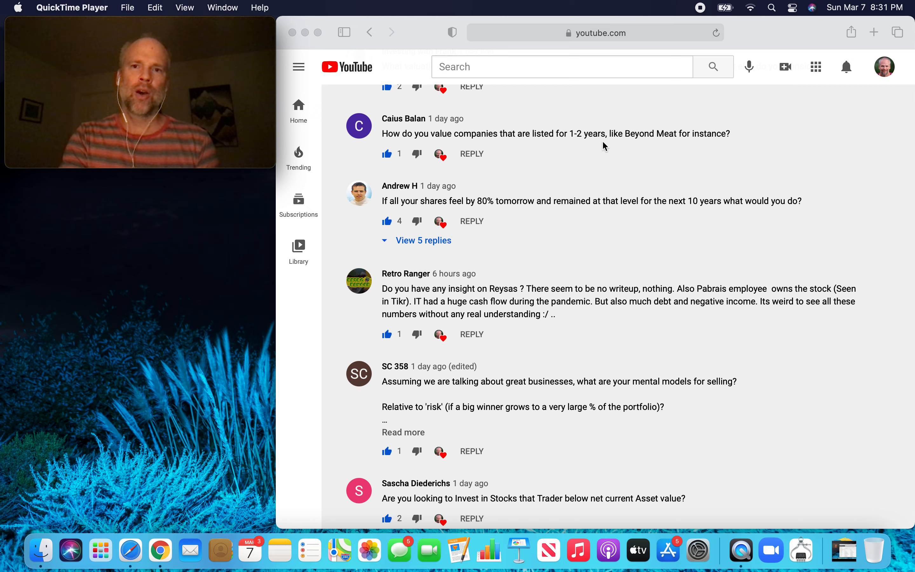
mouse_move(741, 139)
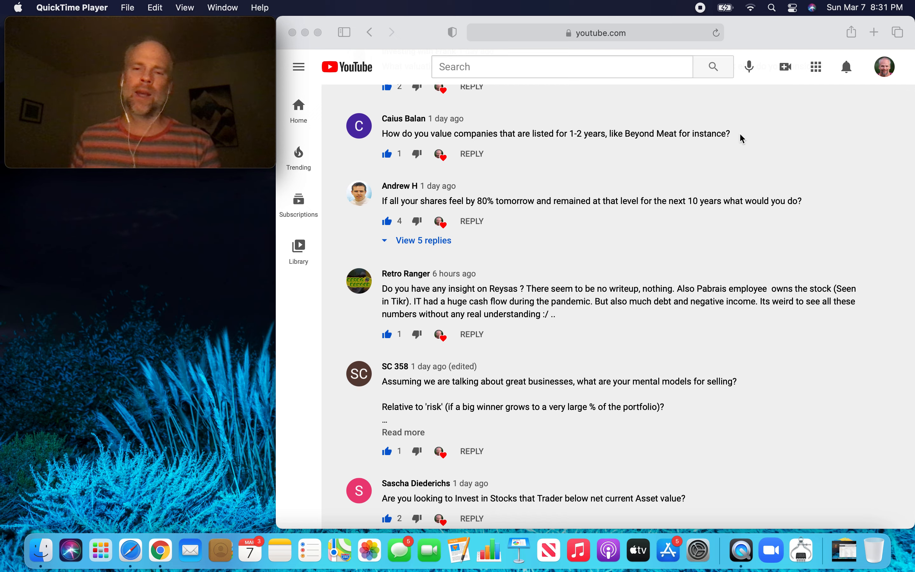
mouse_move(674, 137)
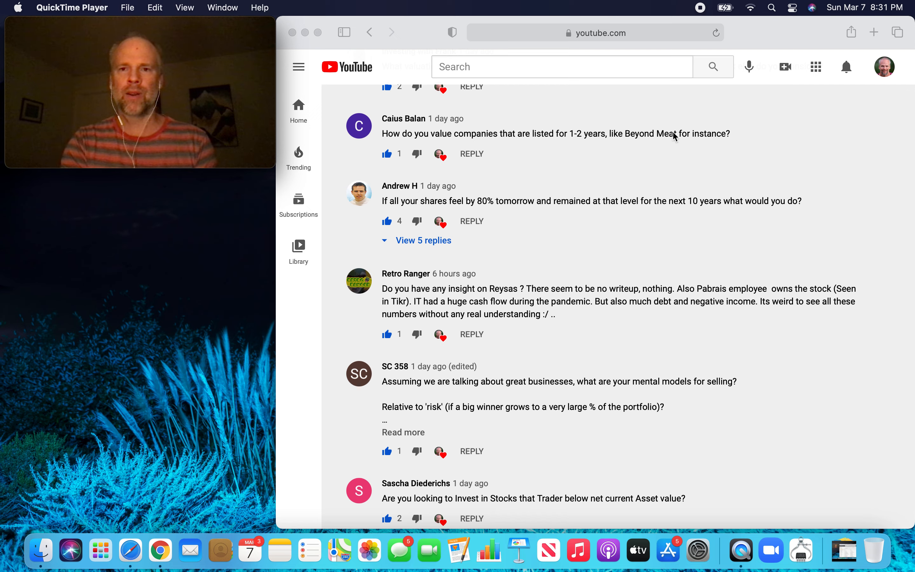
mouse_move(672, 139)
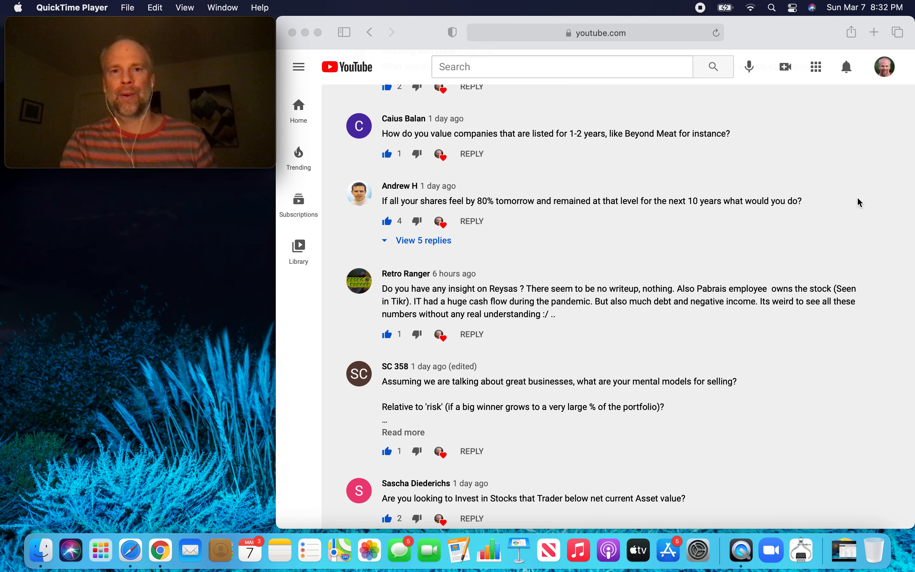
scroll(down, 3)
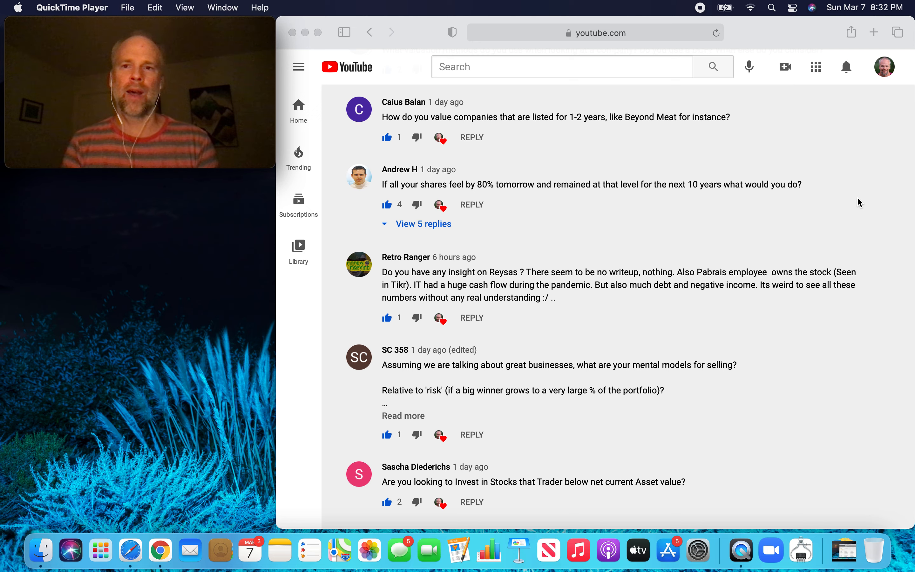
mouse_move(870, 218)
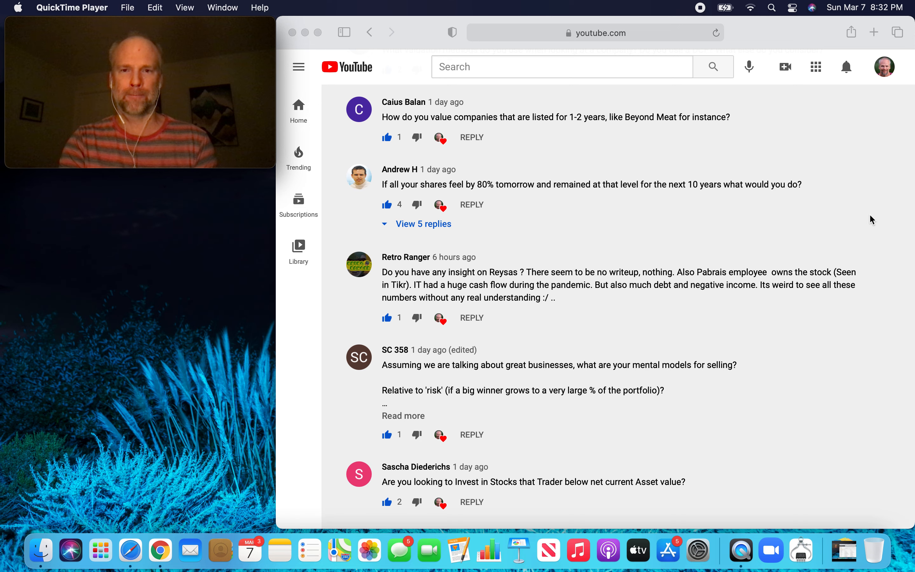
scroll(down, 3)
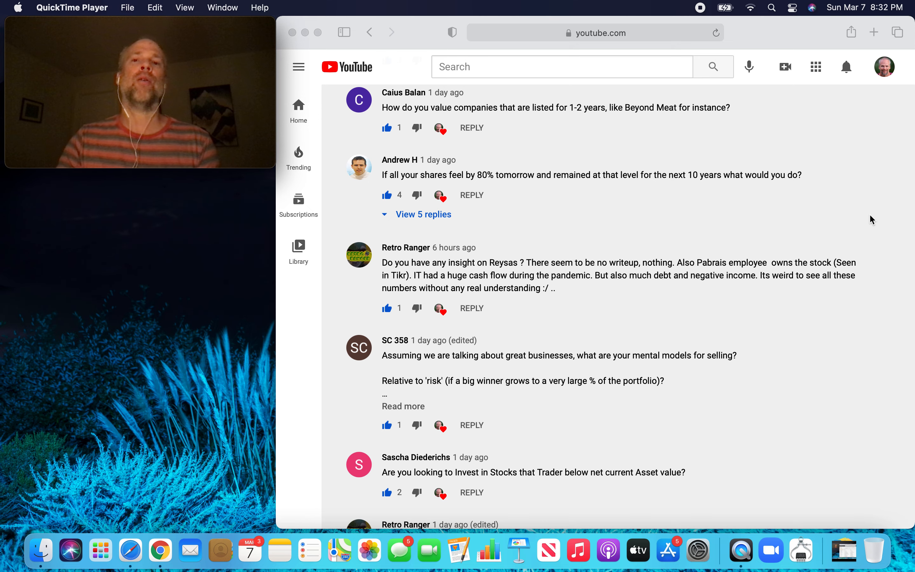
mouse_move(879, 245)
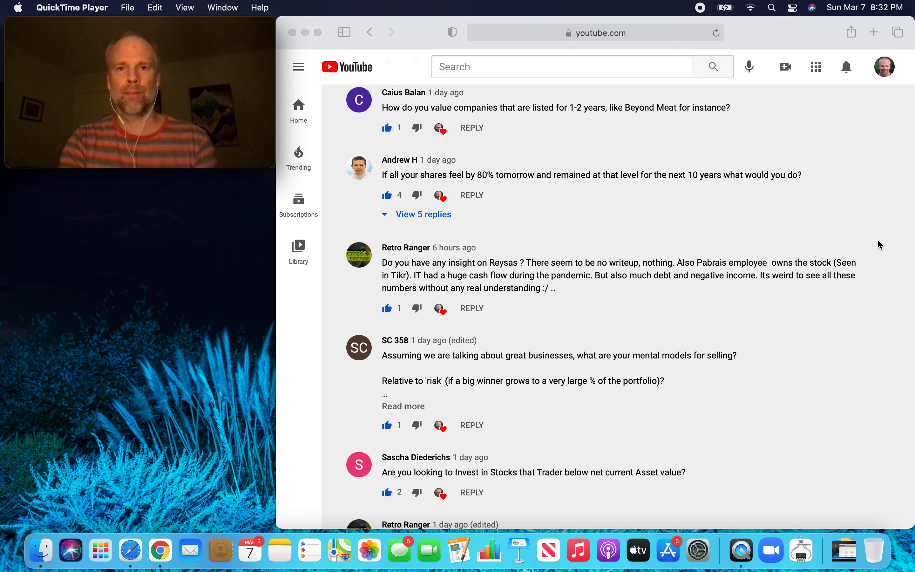
Scroll to Retro Ranger's question about inflation-driven portfolio changes.
scroll(down, 3)
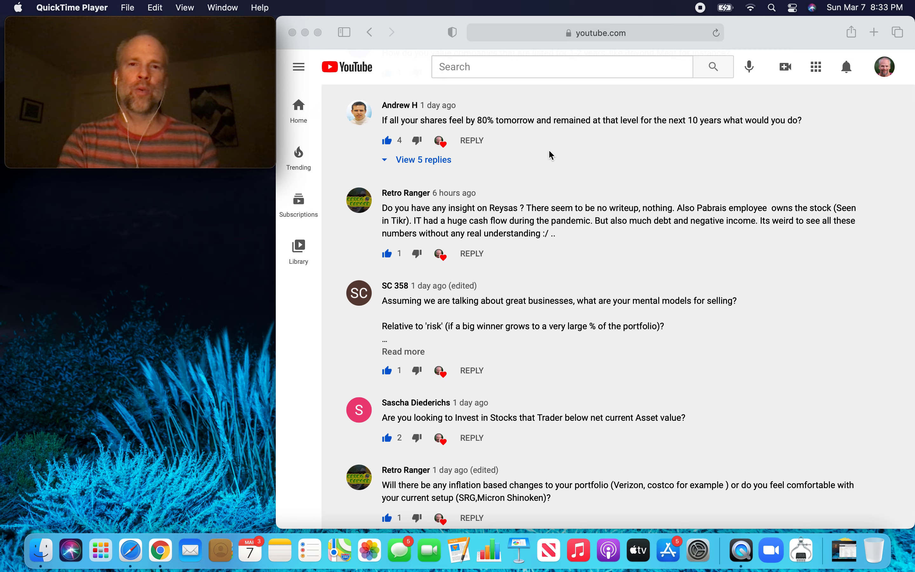
mouse_move(546, 147)
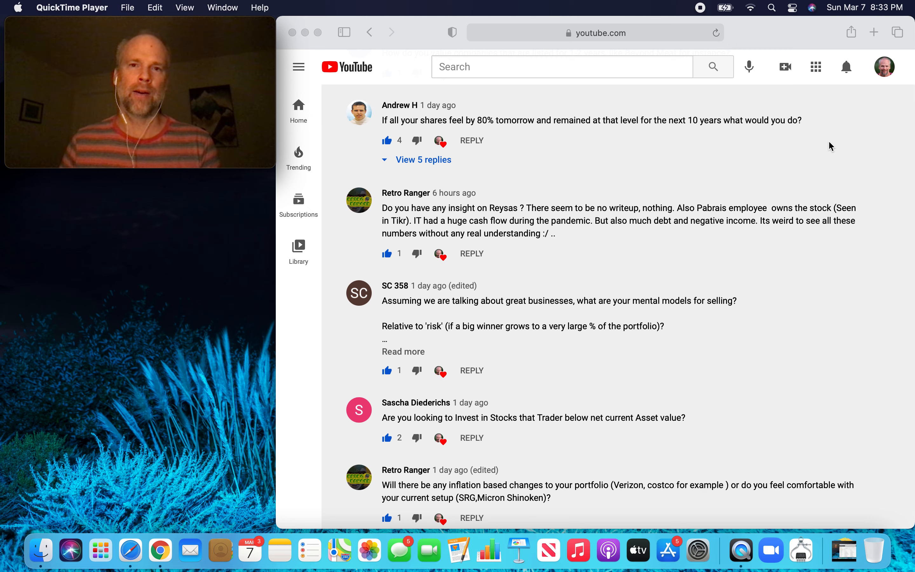
mouse_move(875, 154)
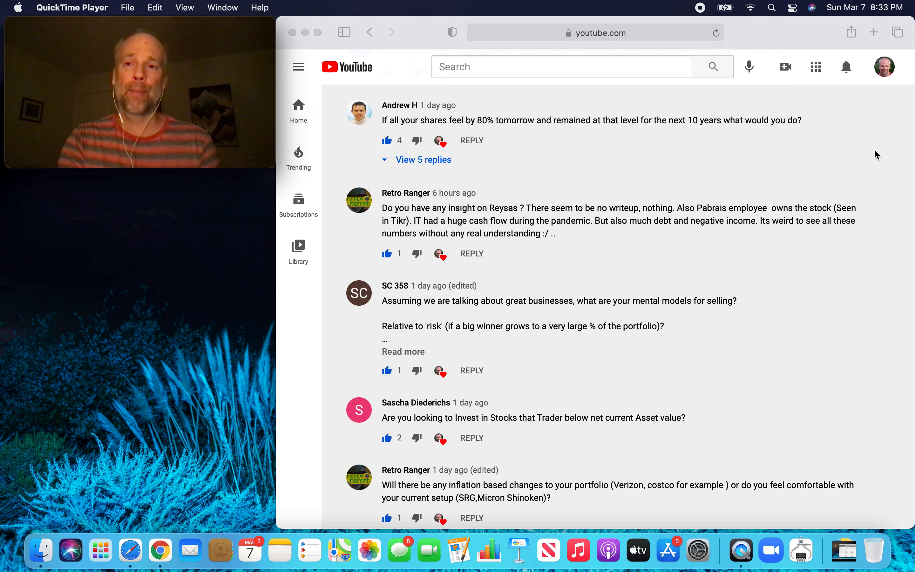
mouse_move(890, 183)
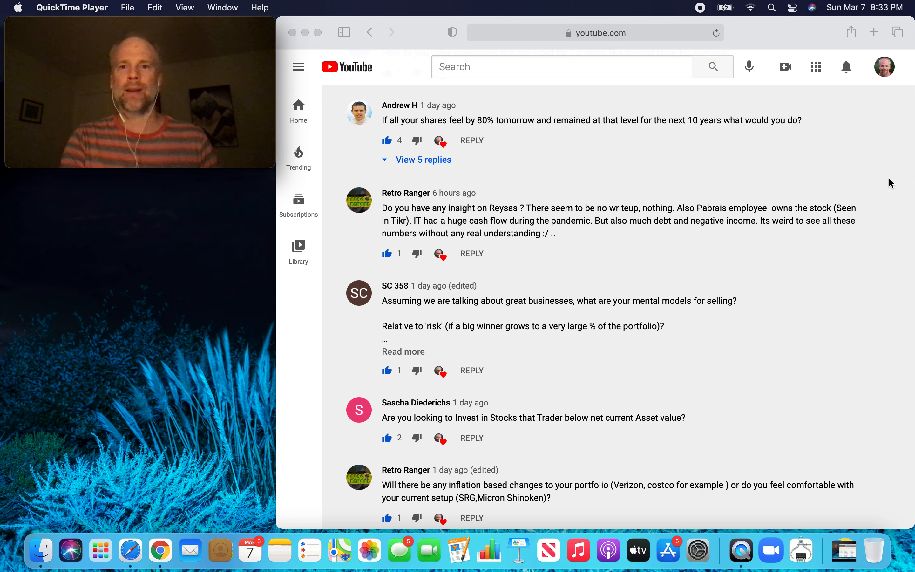
mouse_move(795, 146)
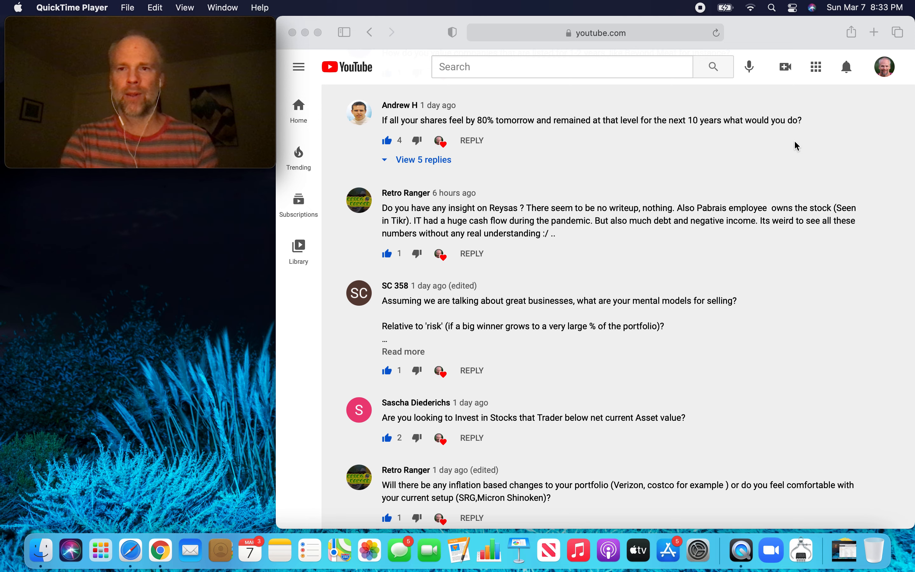
scroll(down, 3)
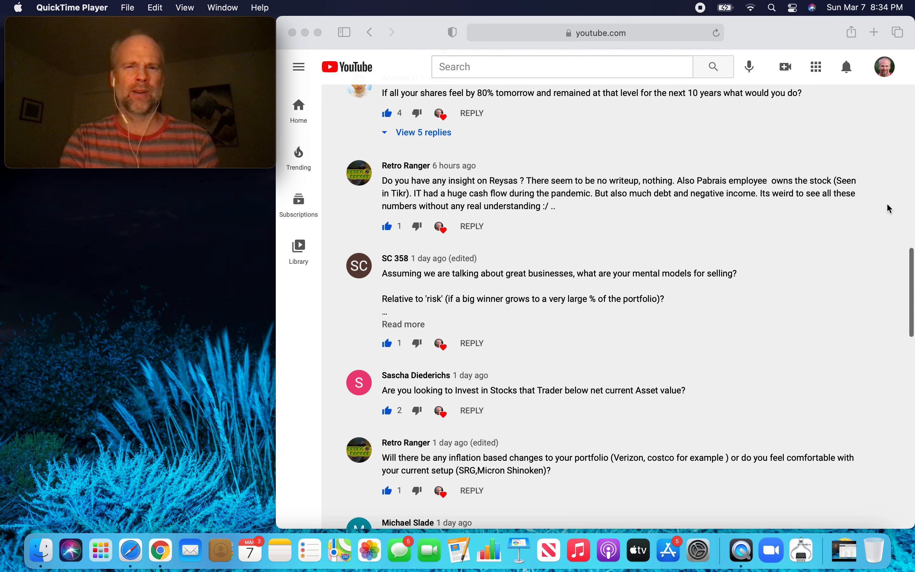
scroll(down, 3)
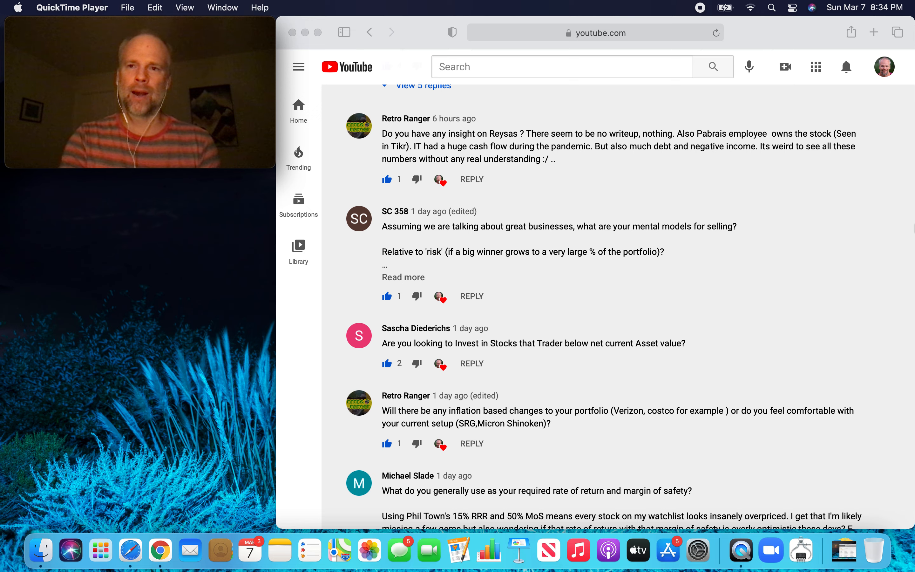
mouse_move(734, 179)
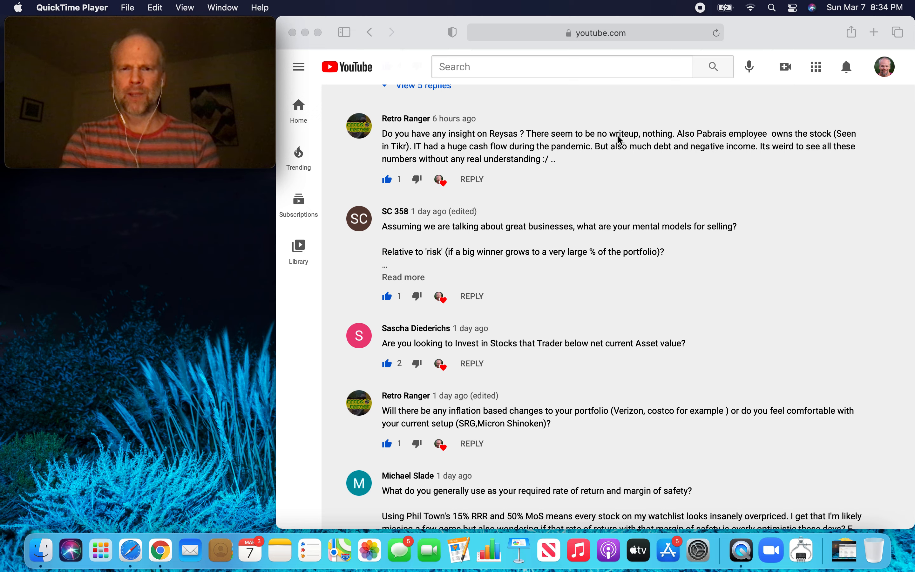
mouse_move(873, 211)
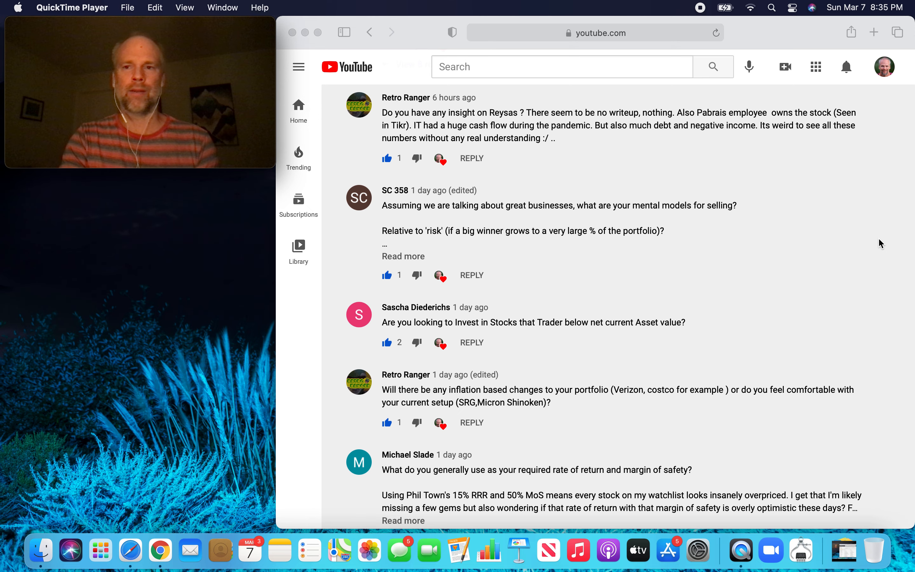
scroll(down, 3)
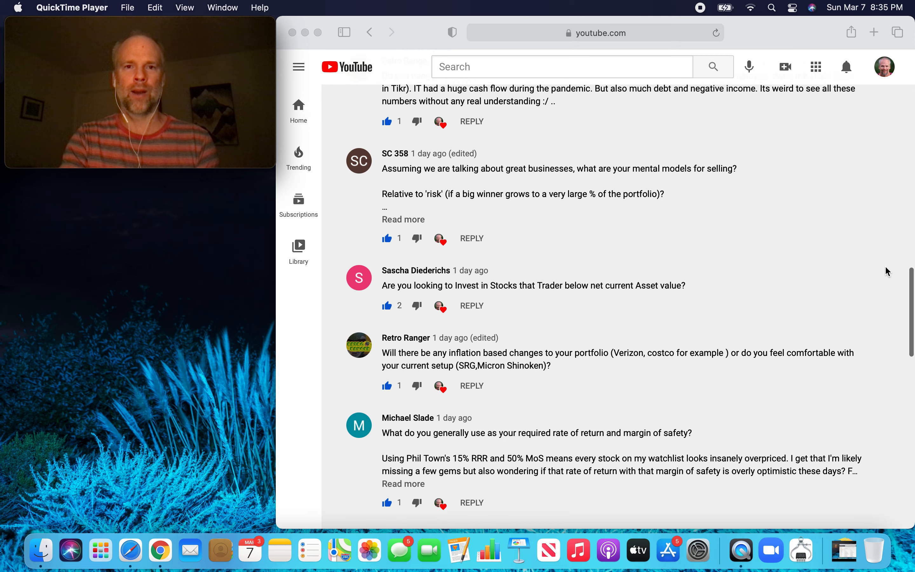
Expand SC 358's full comment on mental models for selling great businesses.
scroll(down, 3)
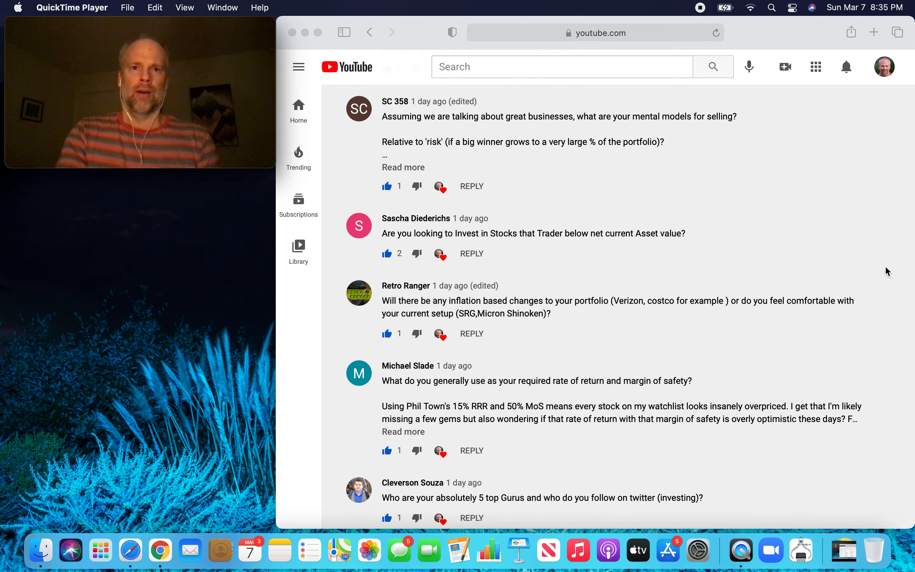
mouse_move(547, 180)
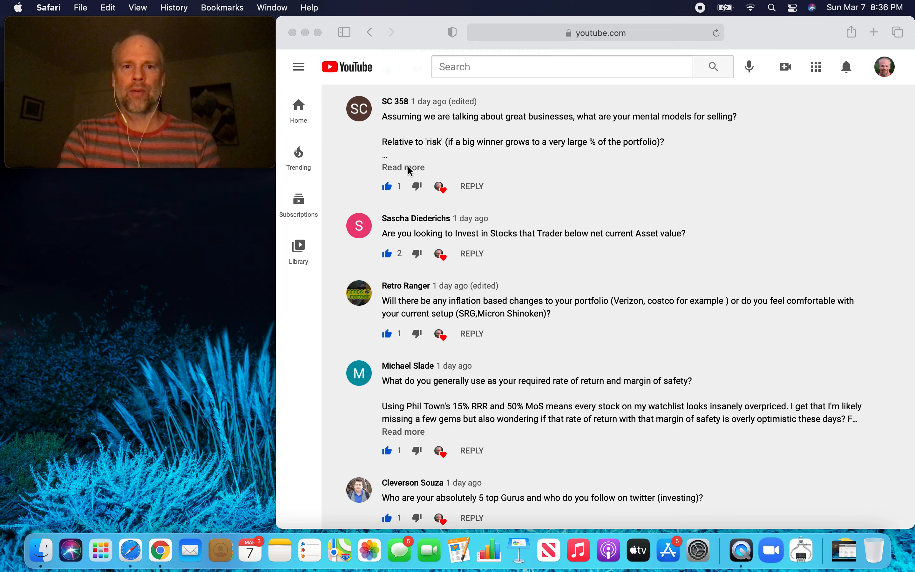
click(403, 168)
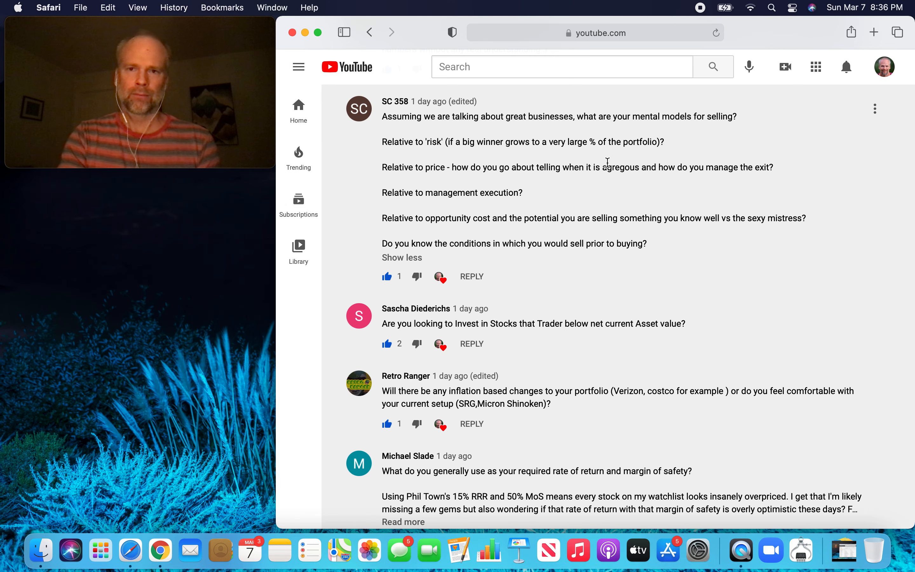
mouse_move(861, 294)
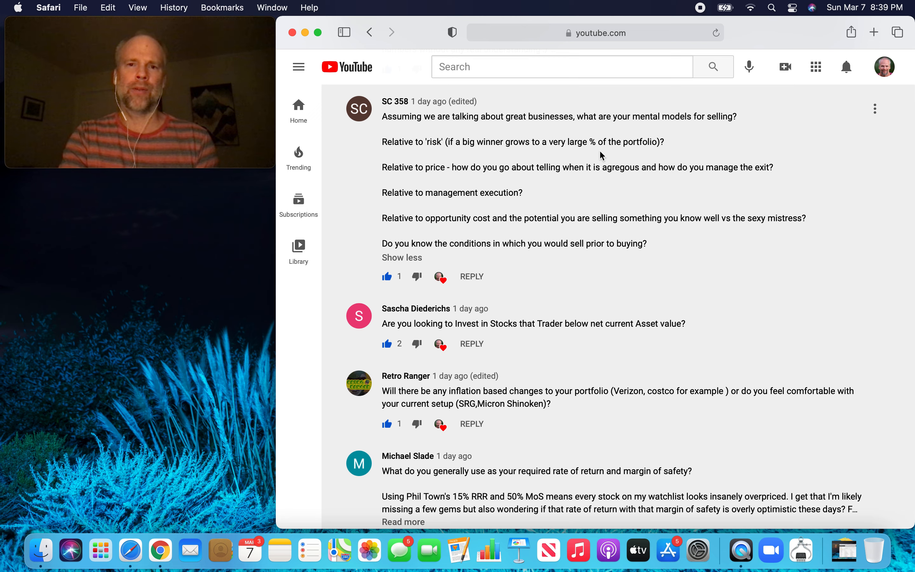
mouse_move(887, 323)
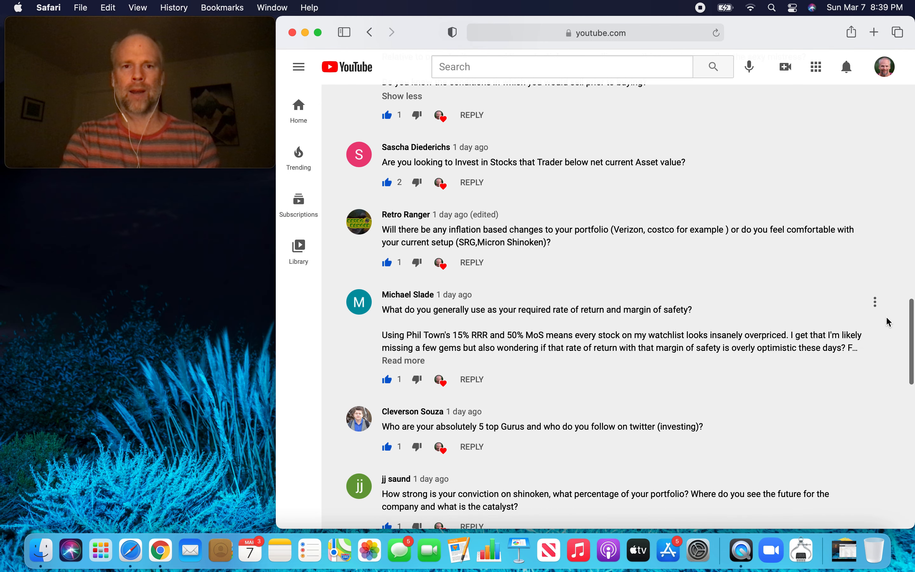
scroll(down, 3)
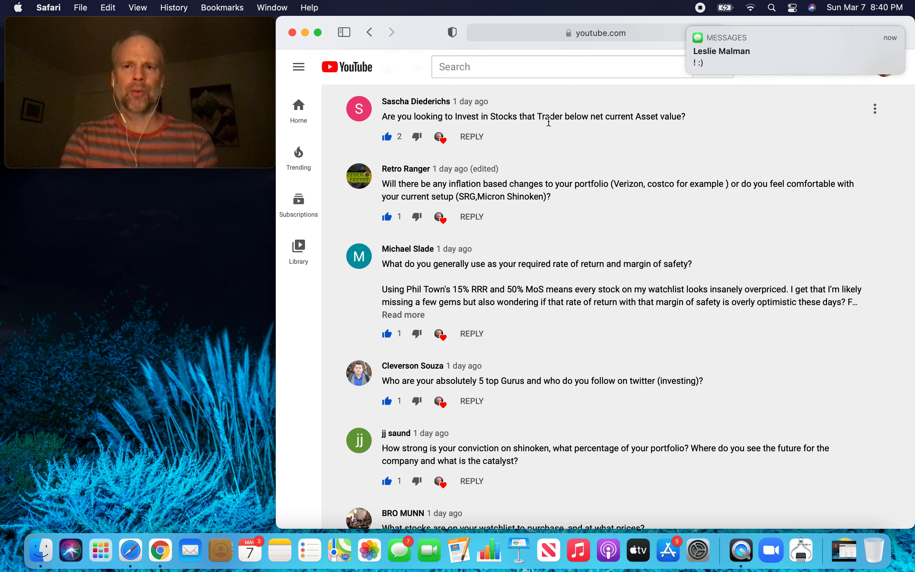
scroll(down, 3)
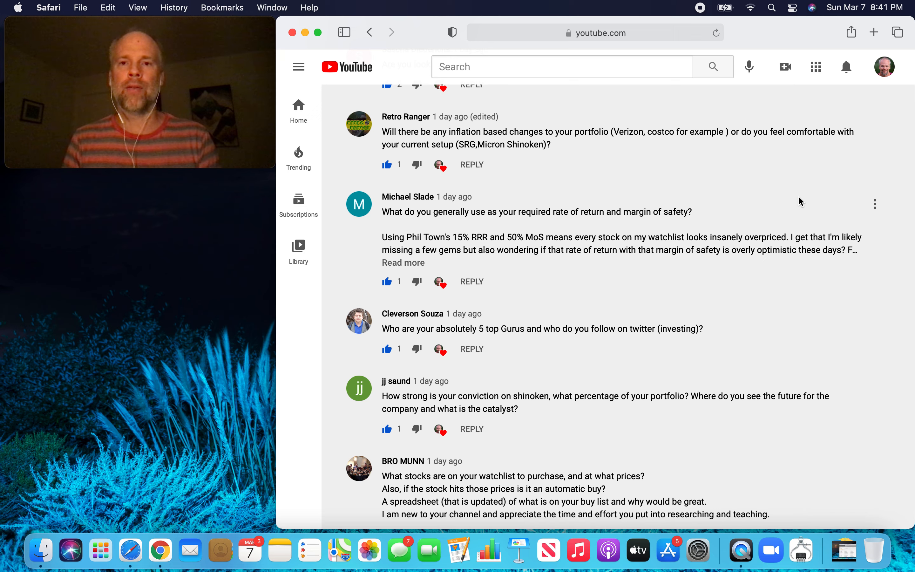
mouse_move(750, 187)
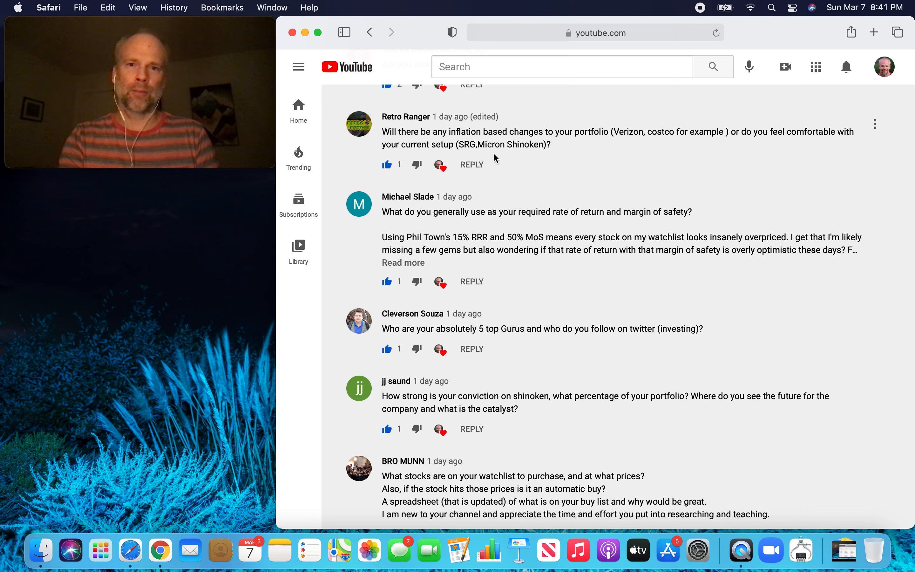
mouse_move(570, 172)
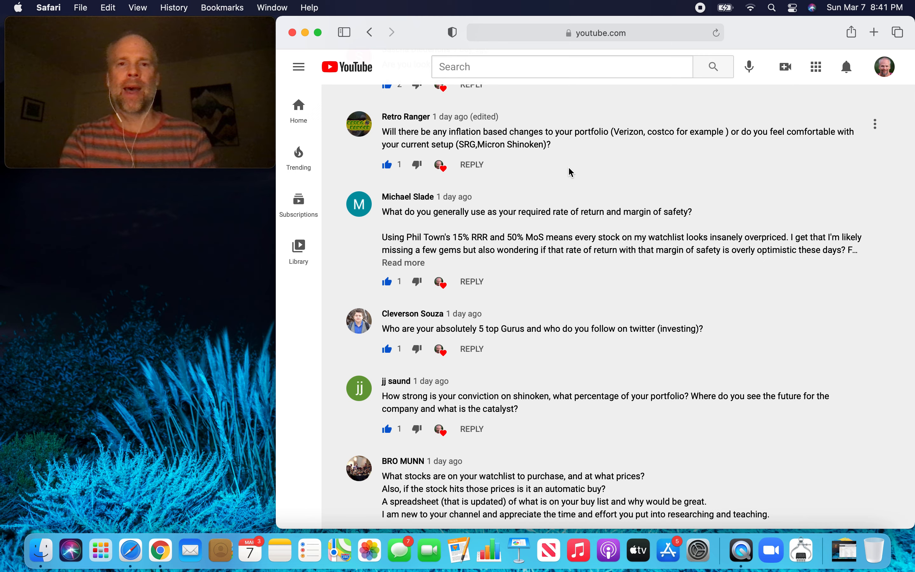
mouse_move(632, 175)
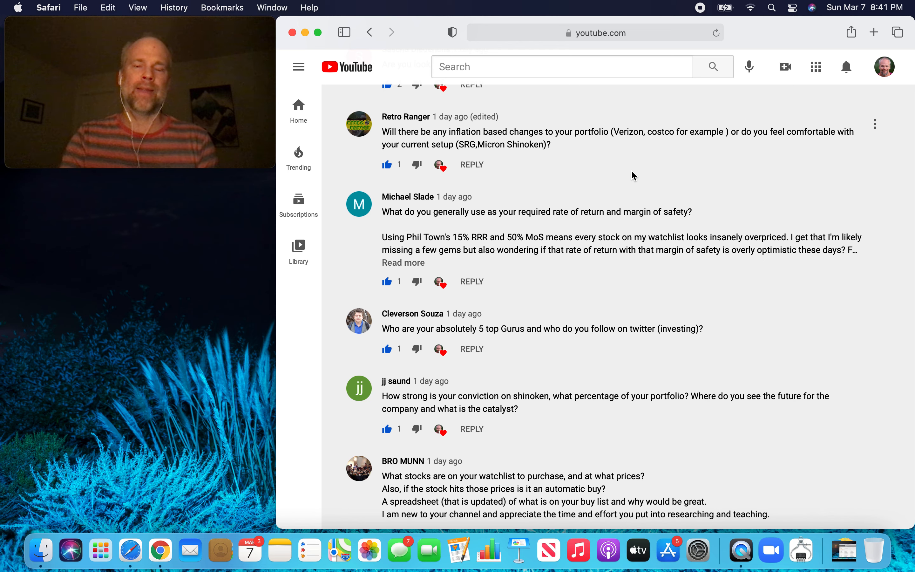
mouse_move(539, 156)
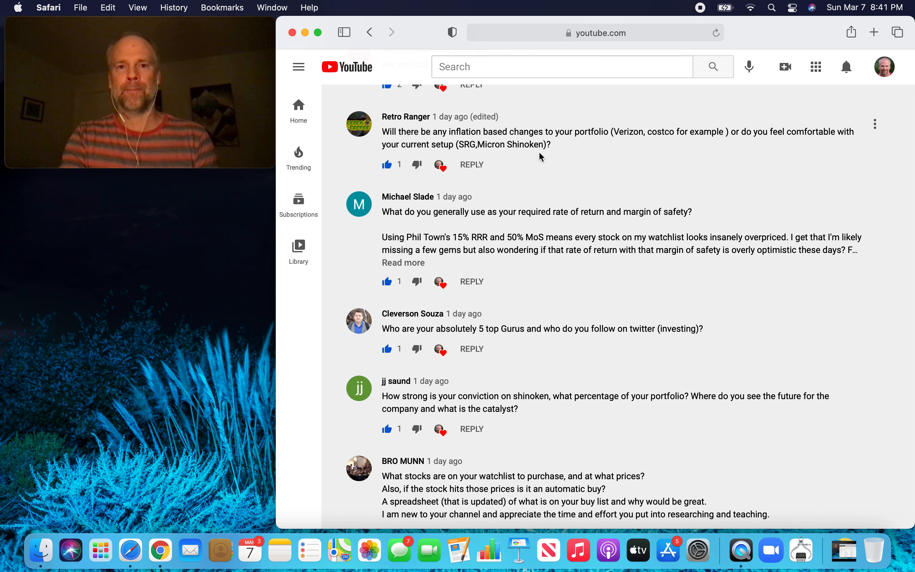
mouse_move(470, 154)
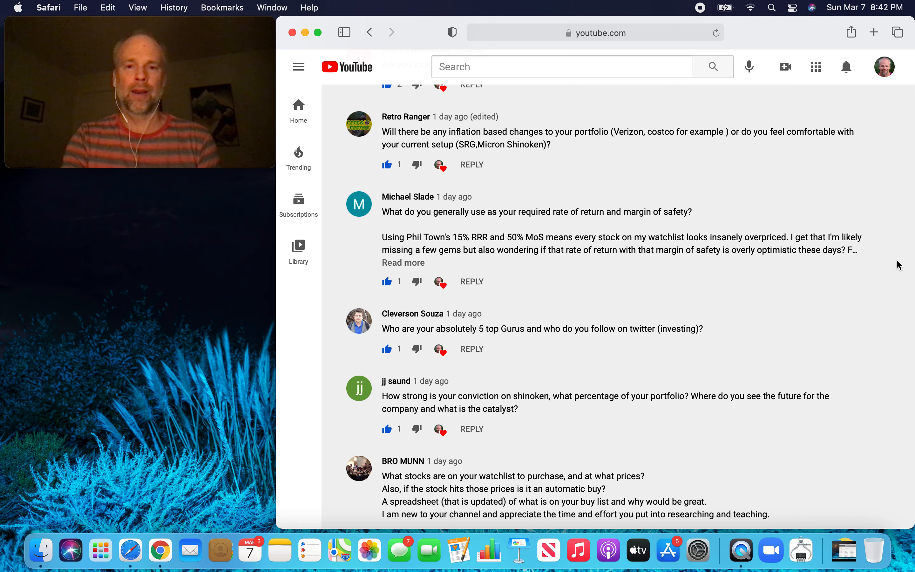
scroll(down, 3)
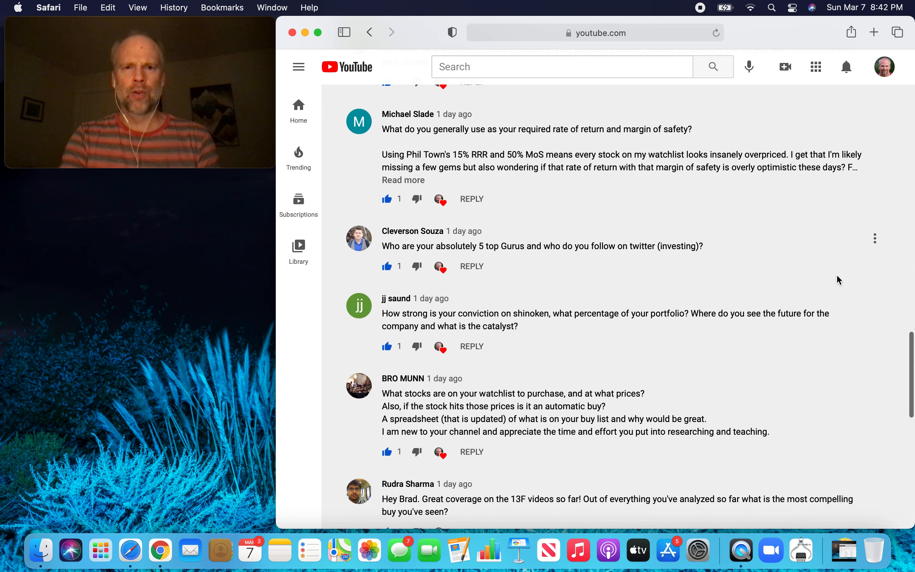
scroll(down, 3)
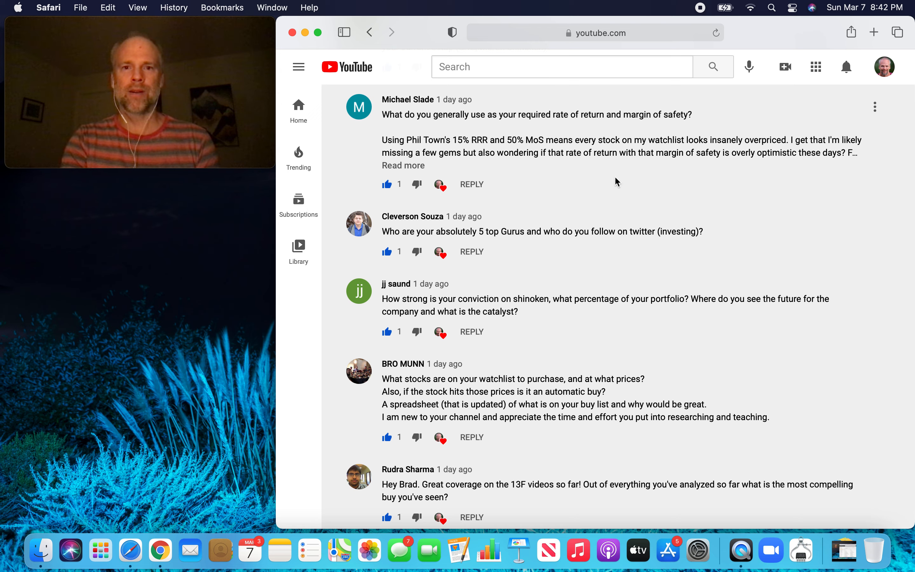
click(403, 165)
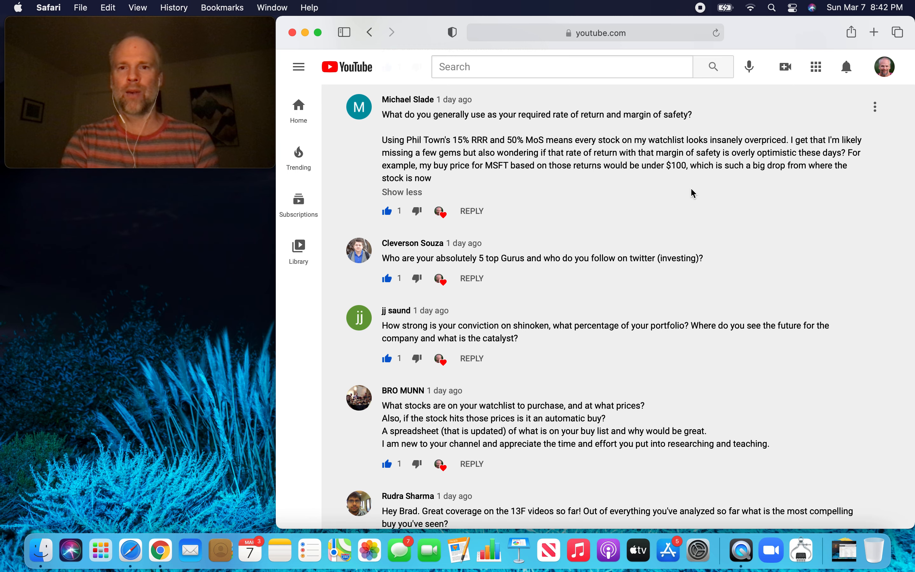
mouse_move(890, 258)
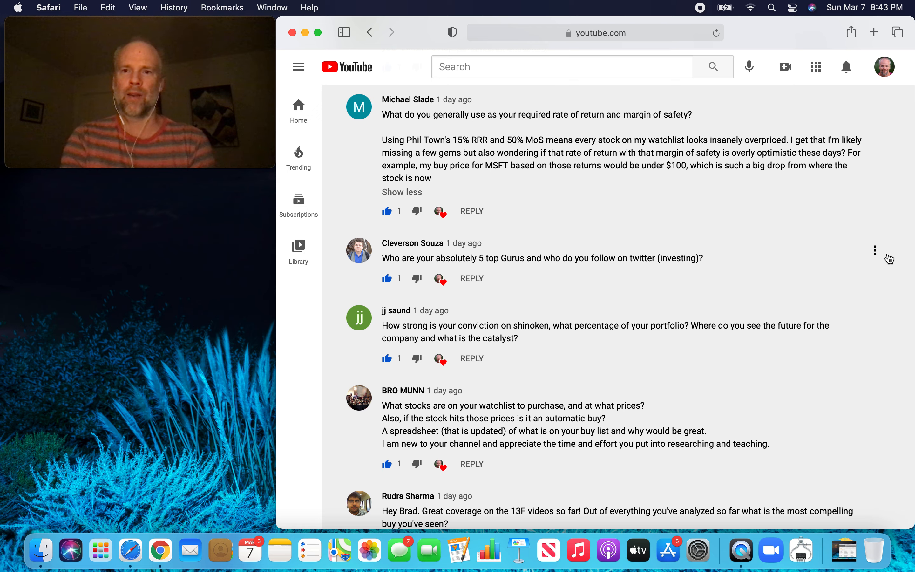
mouse_move(900, 311)
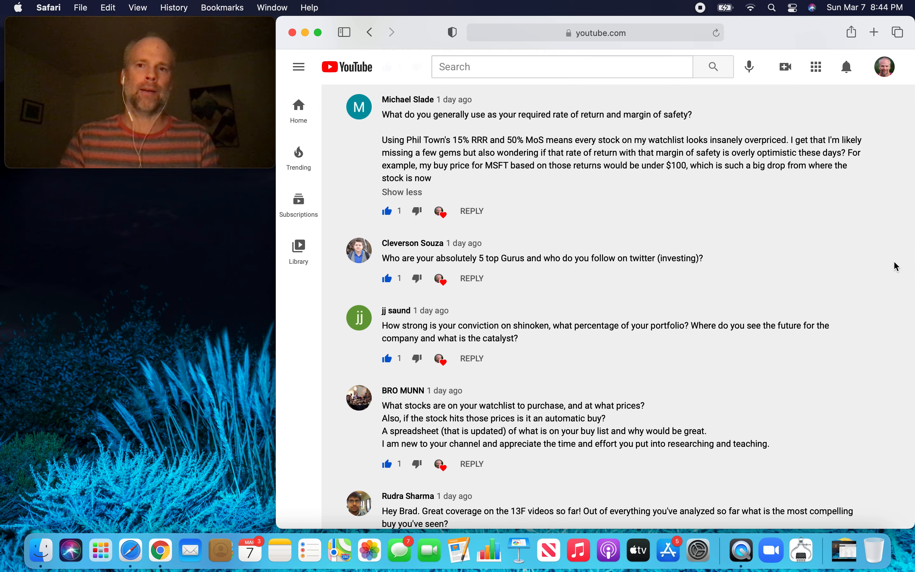
mouse_move(876, 216)
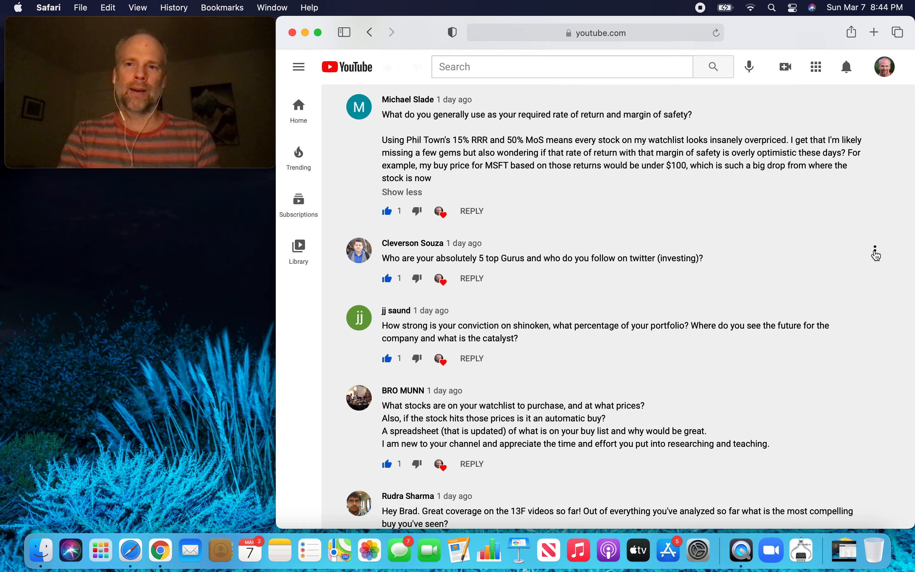
mouse_move(897, 294)
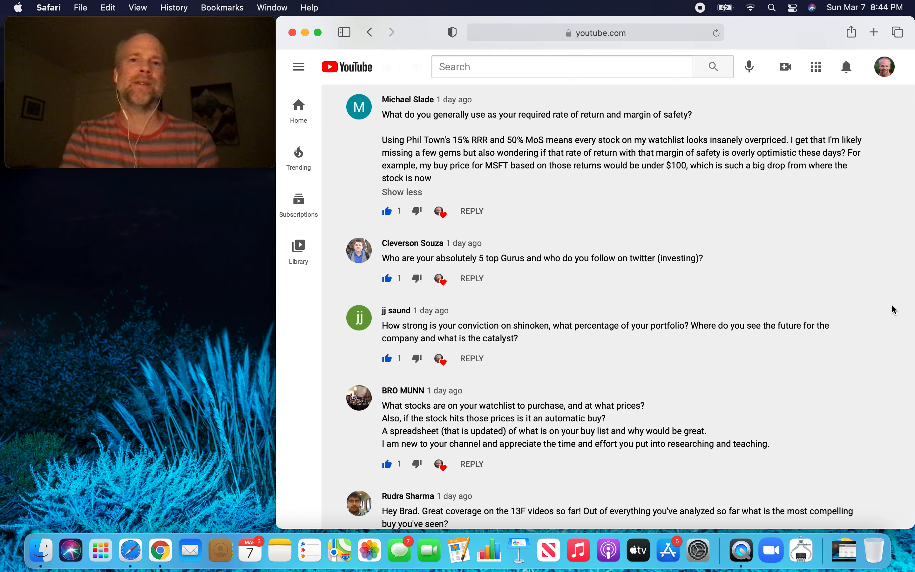
scroll(down, 3)
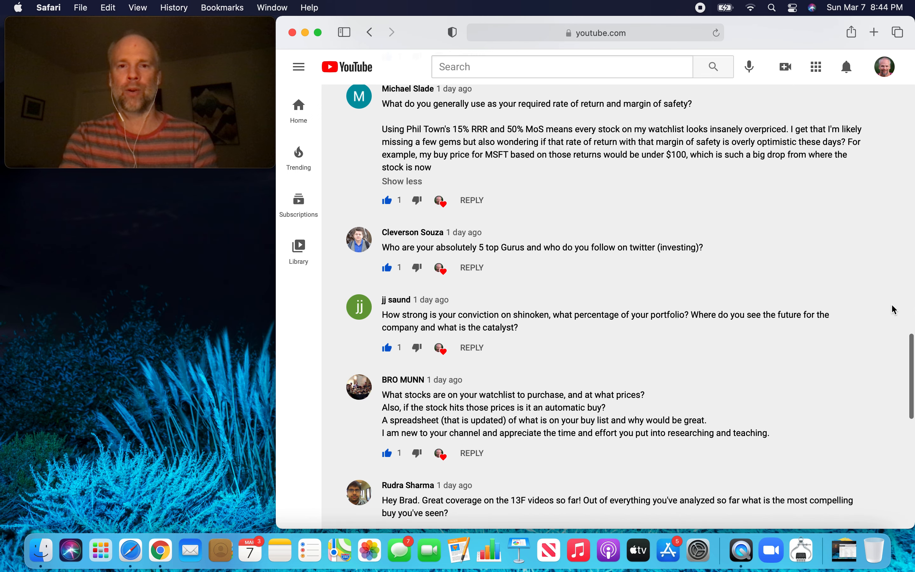
scroll(down, 3)
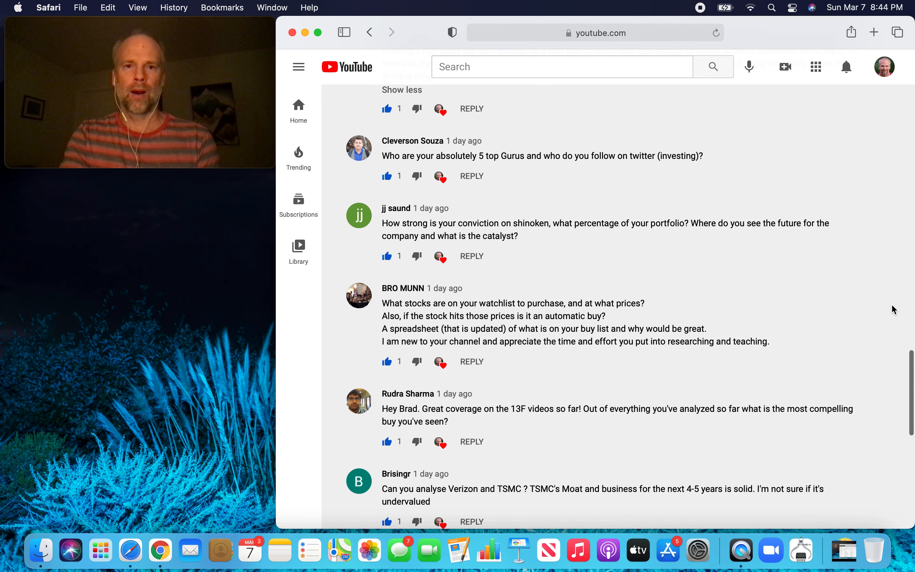
scroll(down, 3)
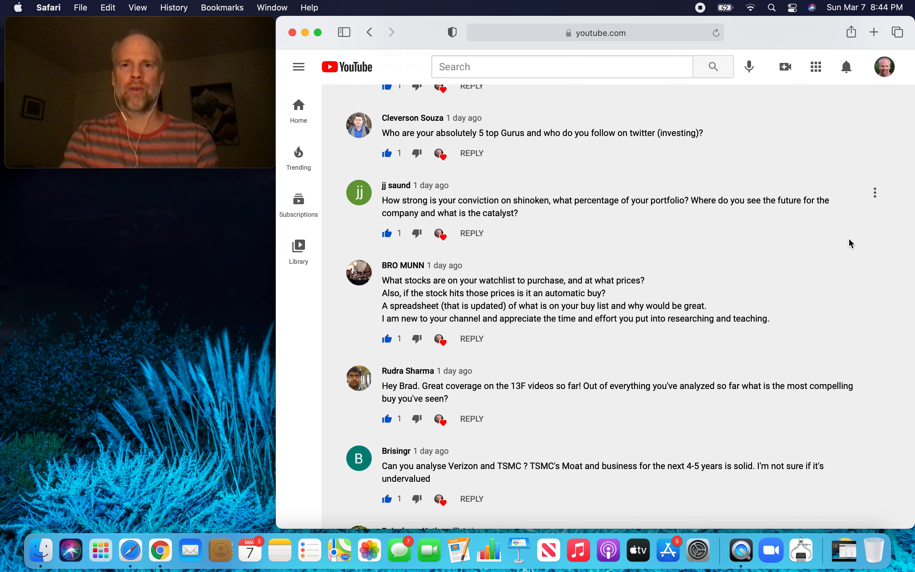
scroll(down, 3)
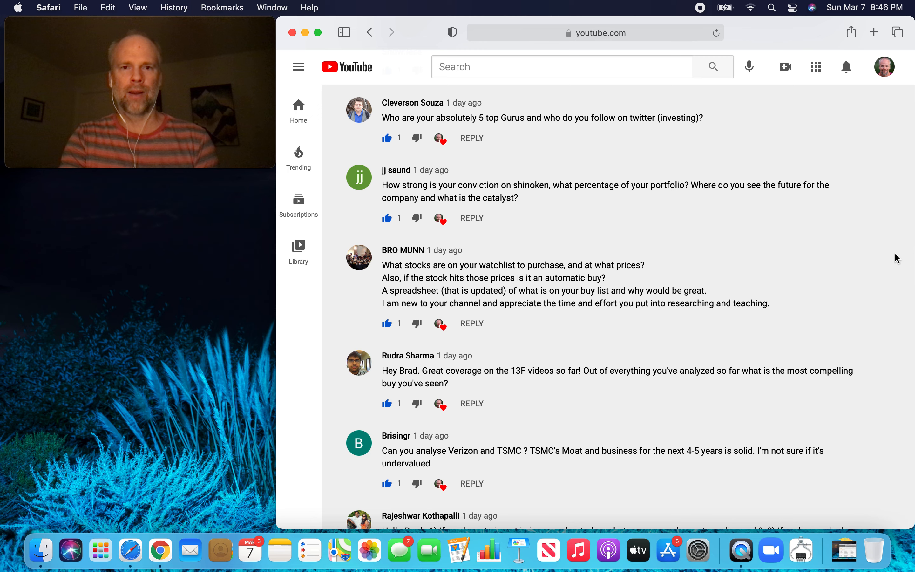
scroll(down, 3)
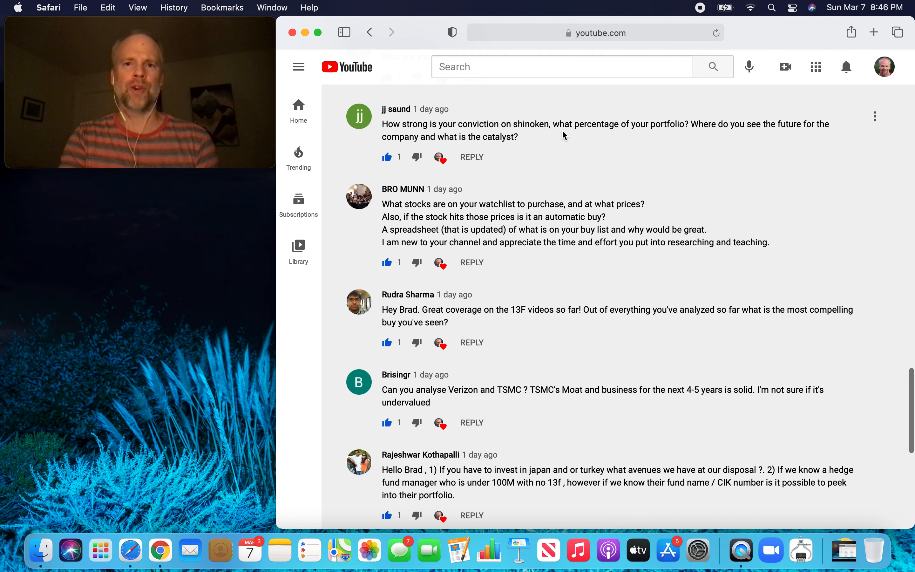
mouse_move(885, 255)
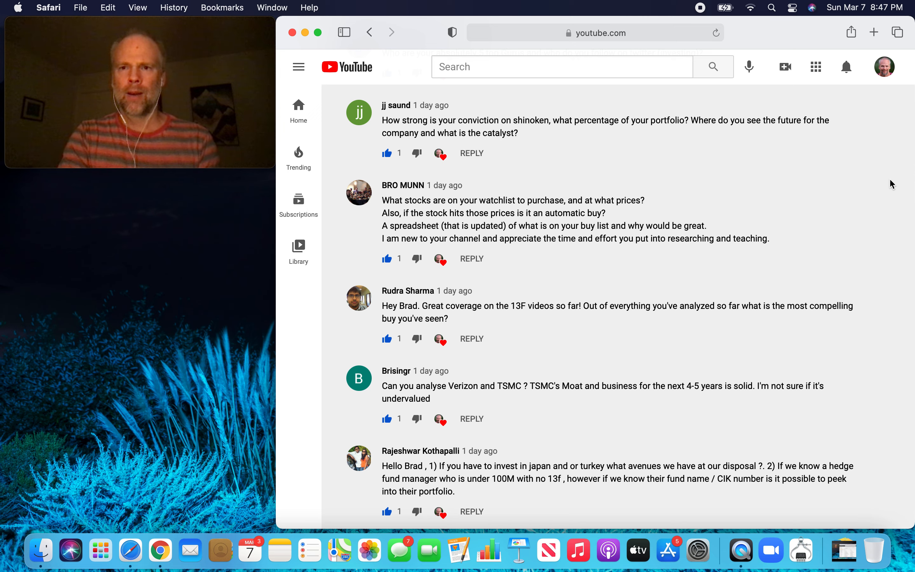
mouse_move(572, 161)
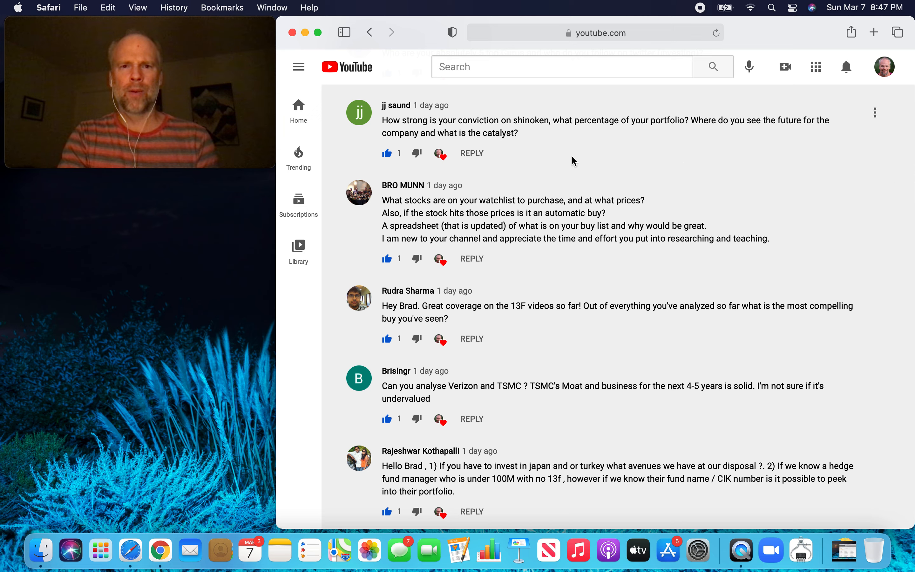
mouse_move(900, 160)
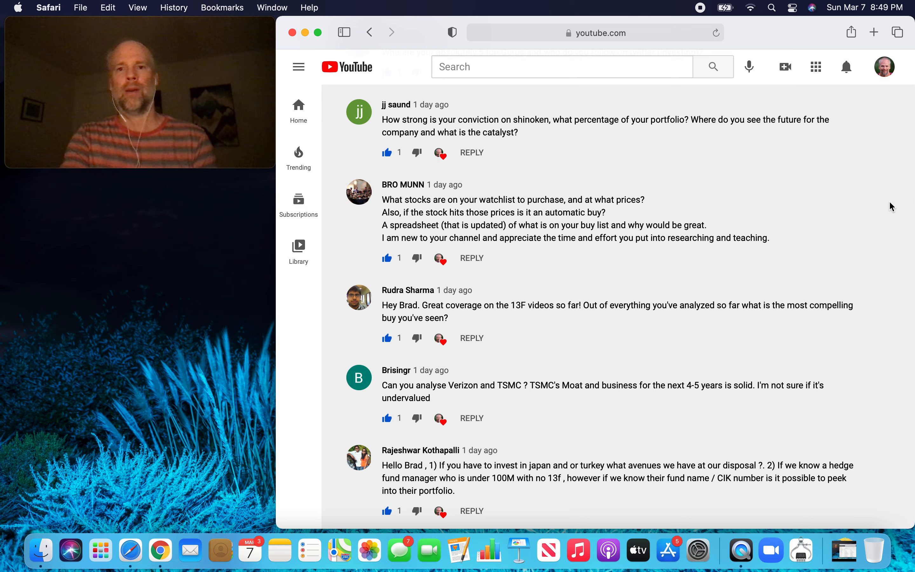
scroll(down, 3)
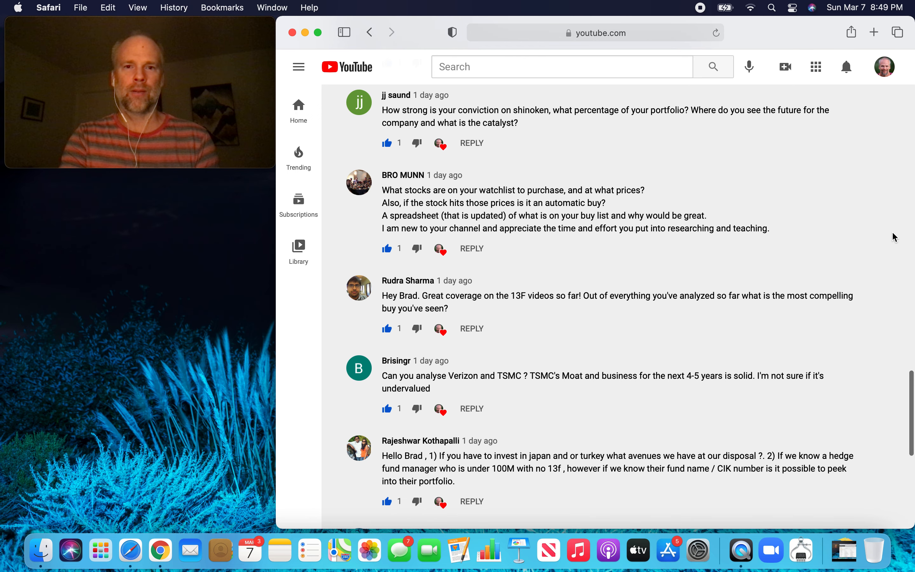
scroll(down, 3)
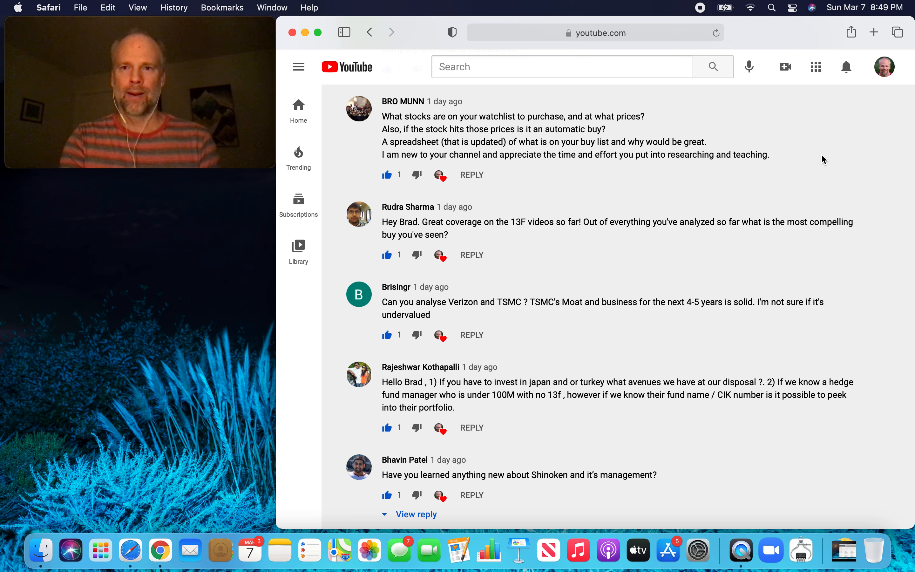
mouse_move(897, 173)
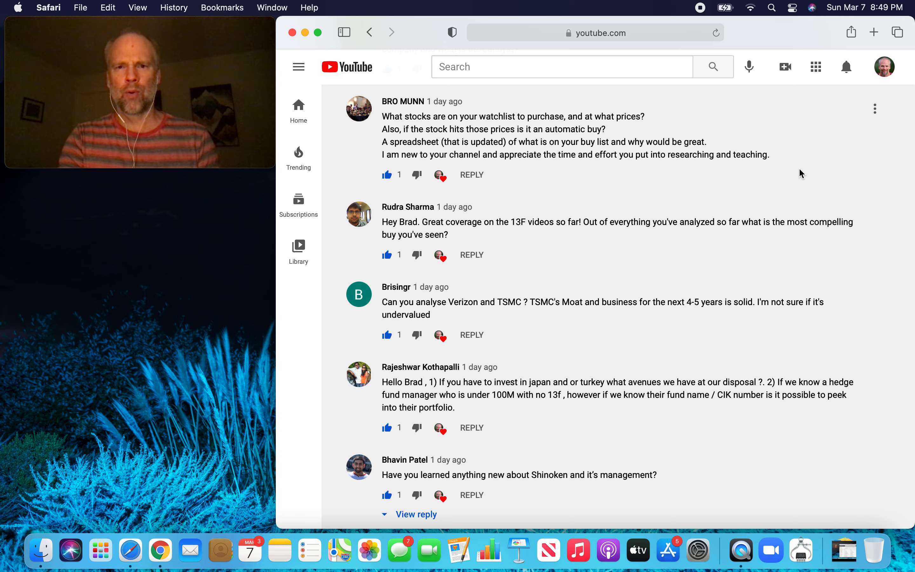
mouse_move(849, 191)
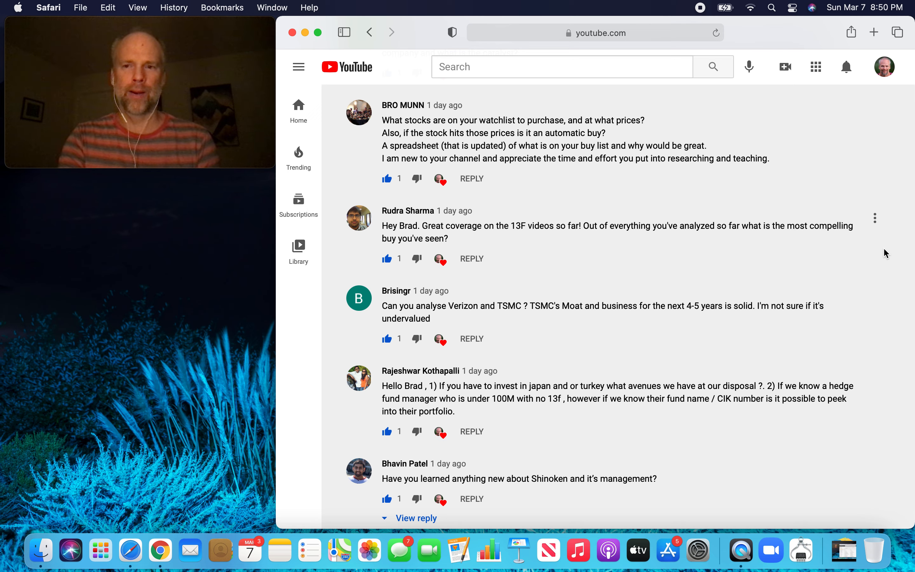
mouse_move(890, 280)
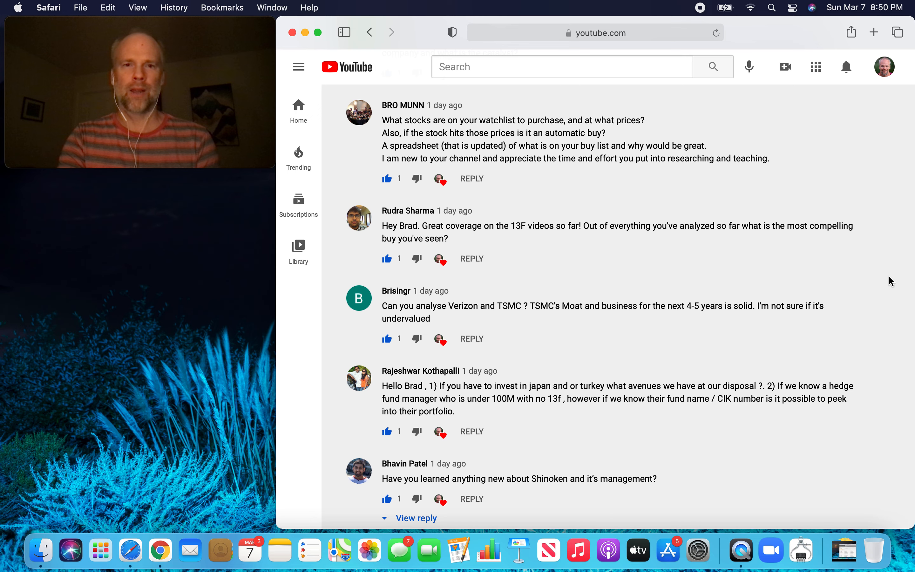
scroll(down, 3)
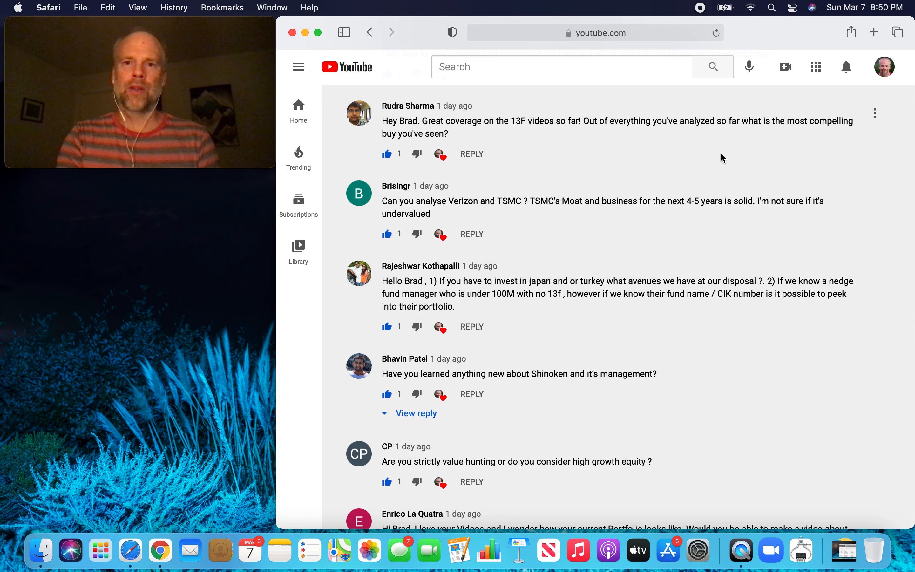
mouse_move(868, 196)
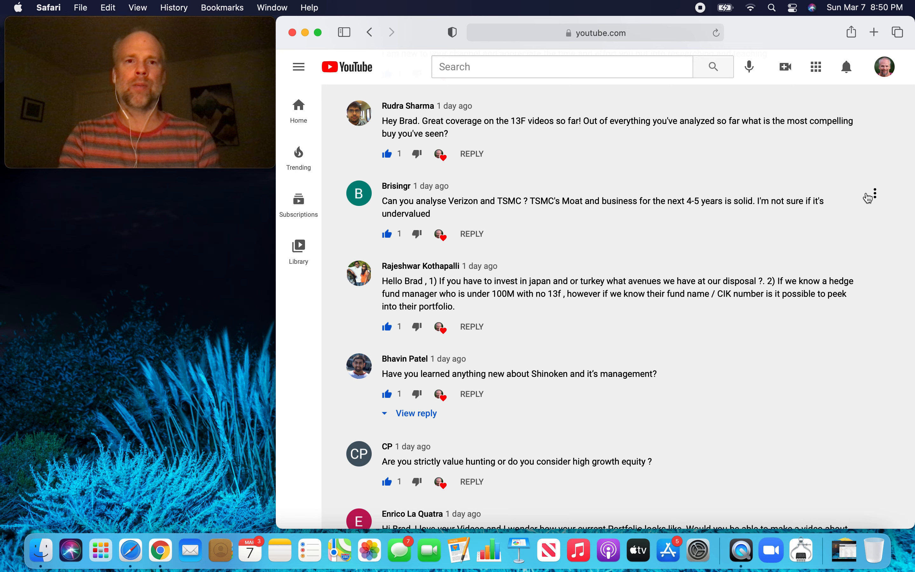
scroll(down, 3)
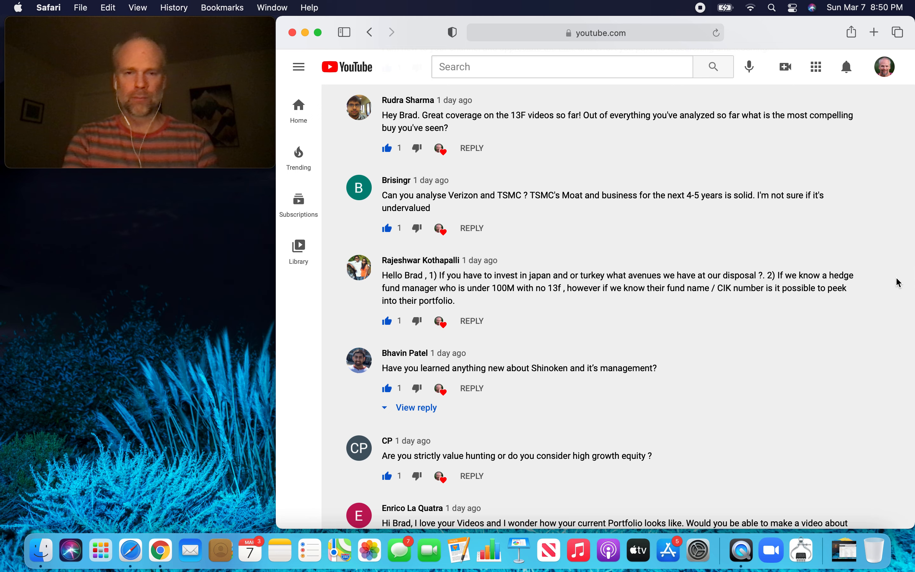
scroll(down, 3)
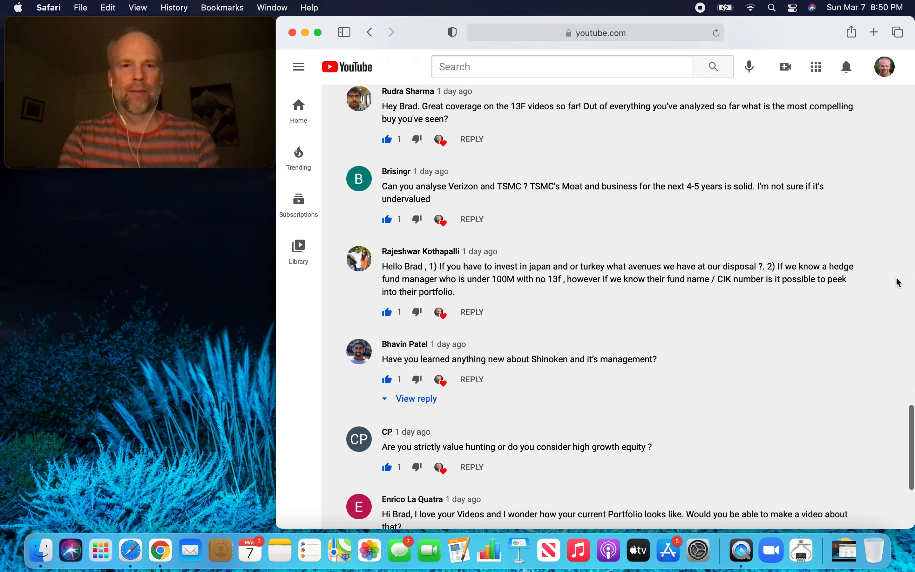
scroll(down, 3)
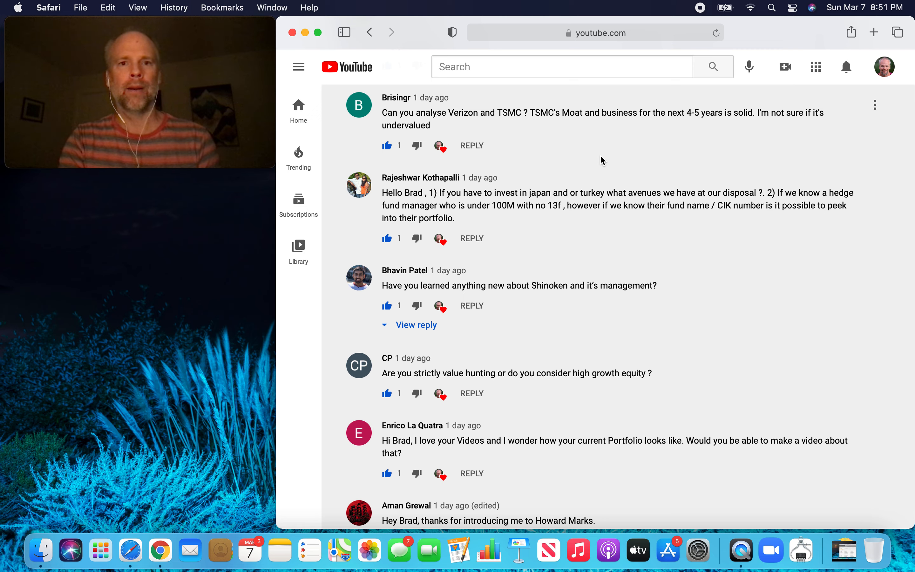
mouse_move(885, 152)
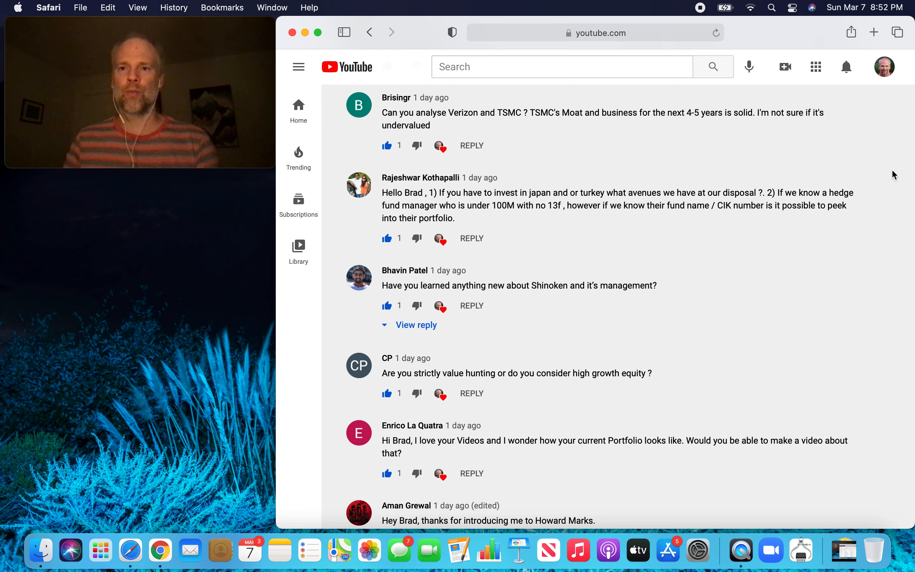
mouse_move(890, 220)
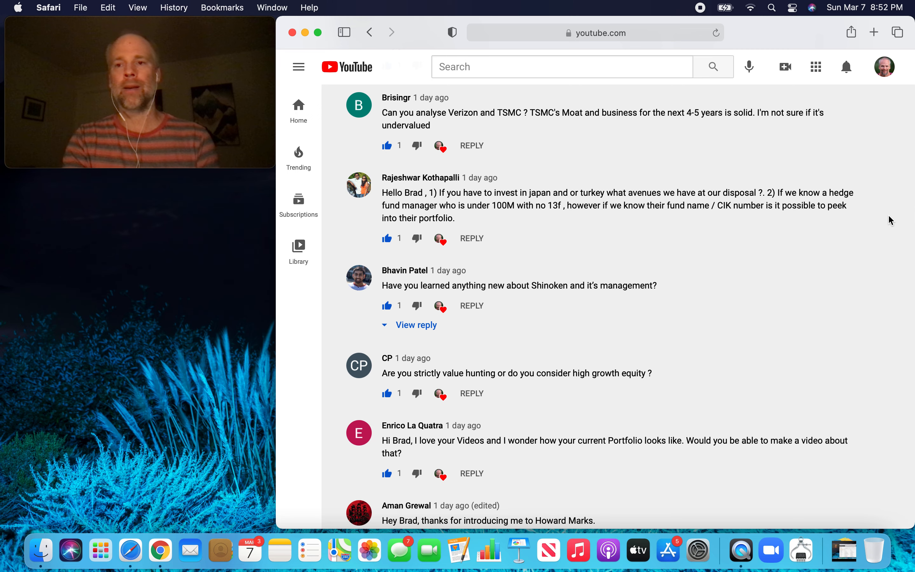
scroll(down, 3)
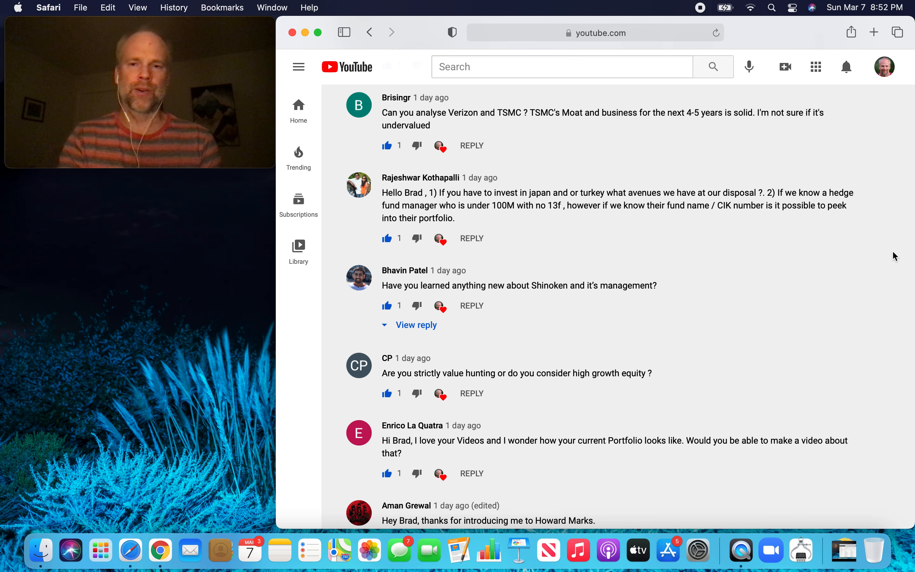
scroll(down, 3)
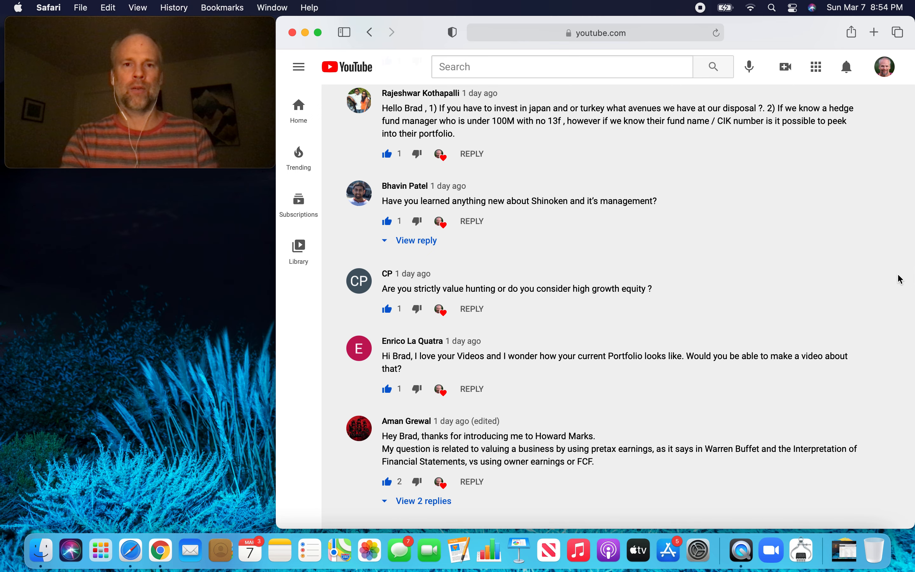
scroll(down, 3)
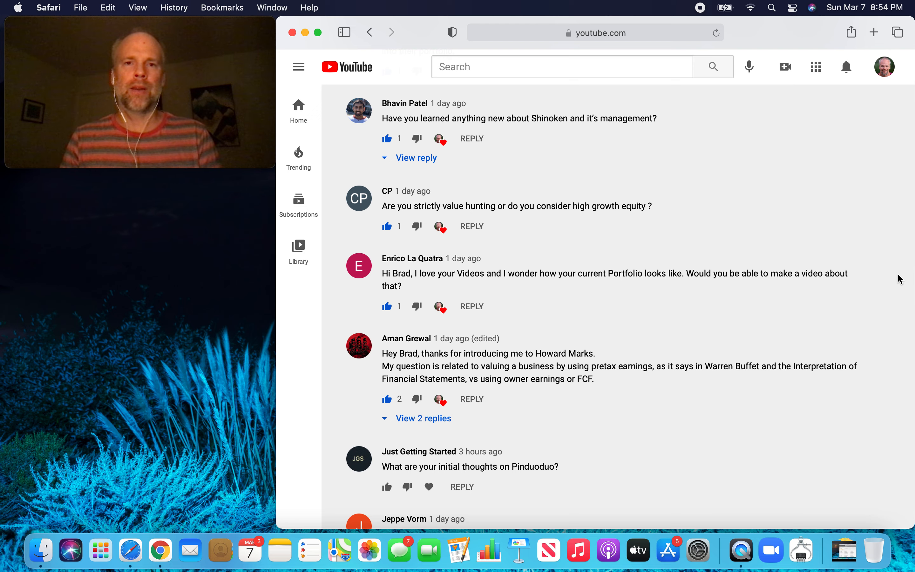
scroll(down, 3)
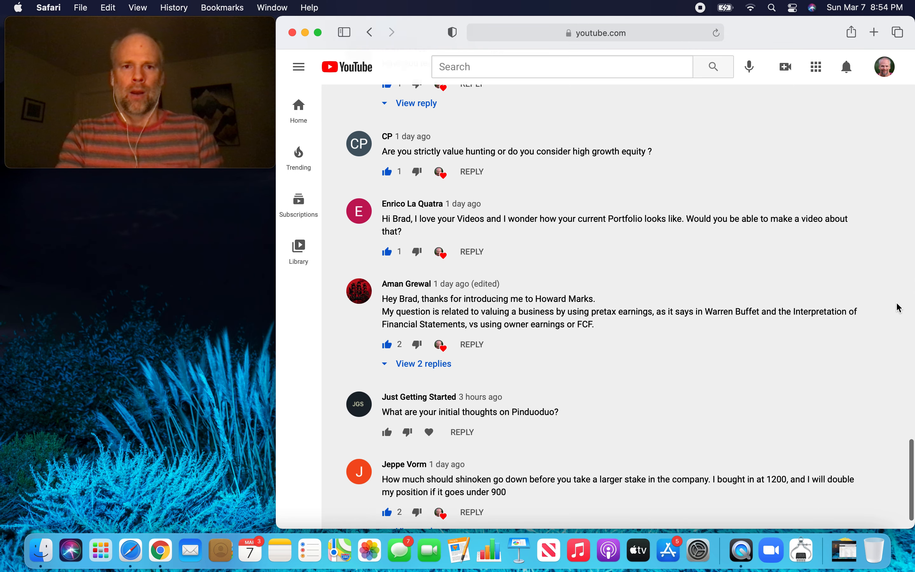
scroll(down, 3)
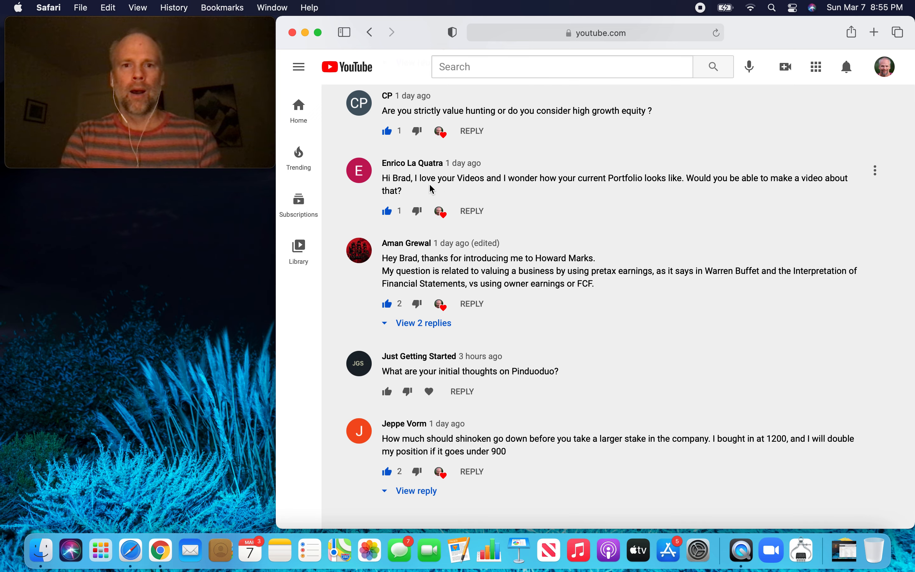
mouse_move(849, 241)
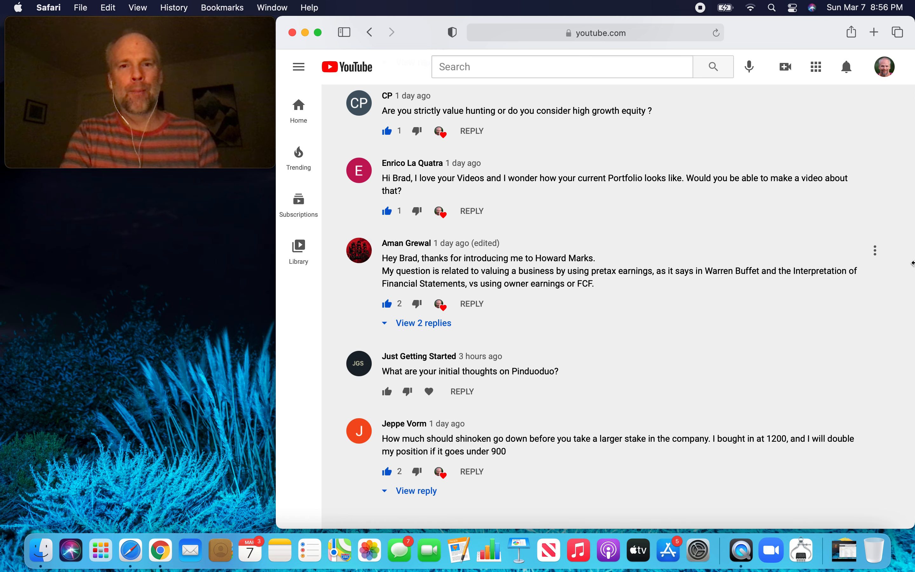
mouse_move(896, 204)
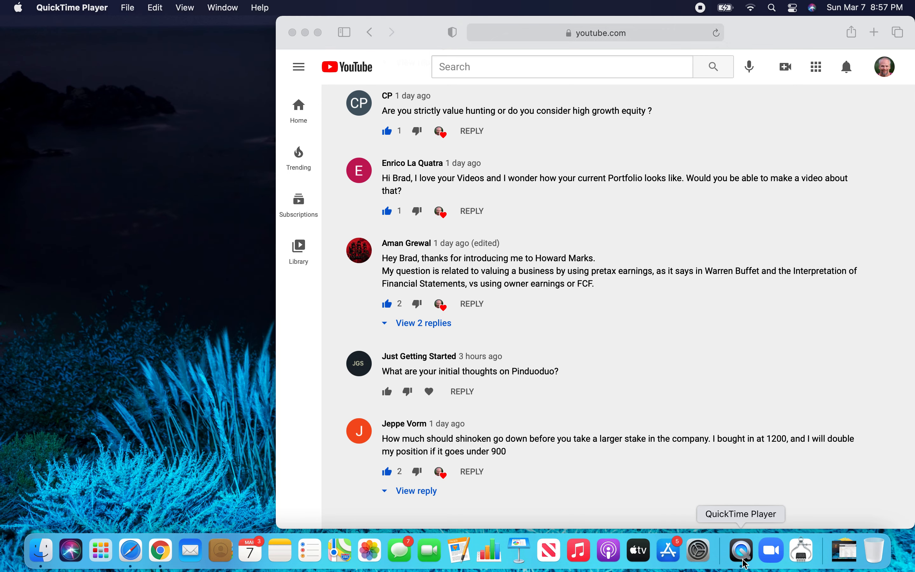
Cancel the Open dialog and start a new QuickTime movie recording showing the webcam.
click(127, 8)
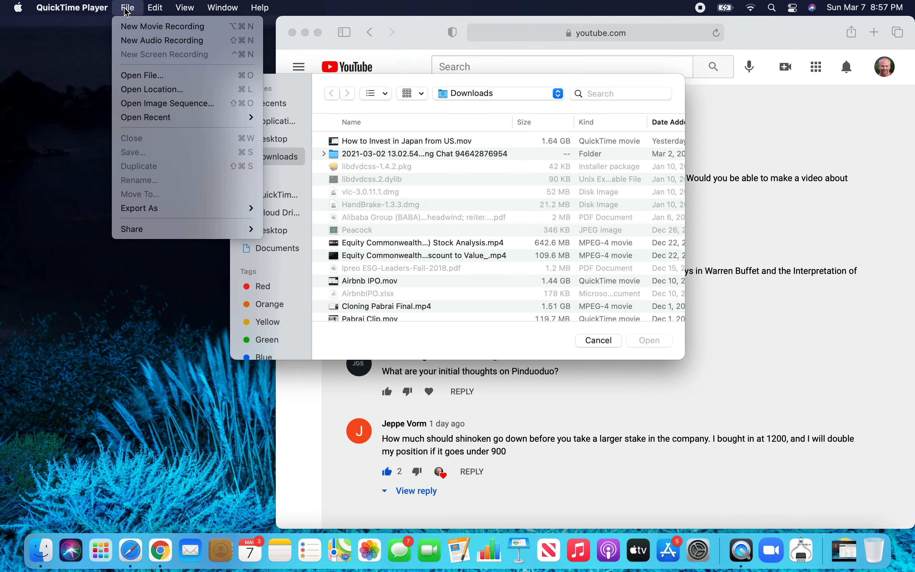
click(597, 340)
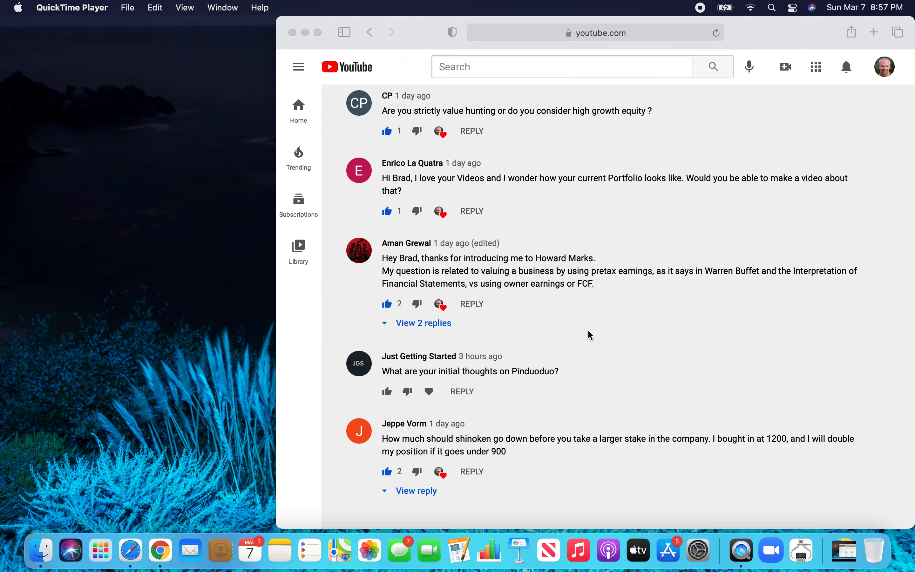
click(127, 8)
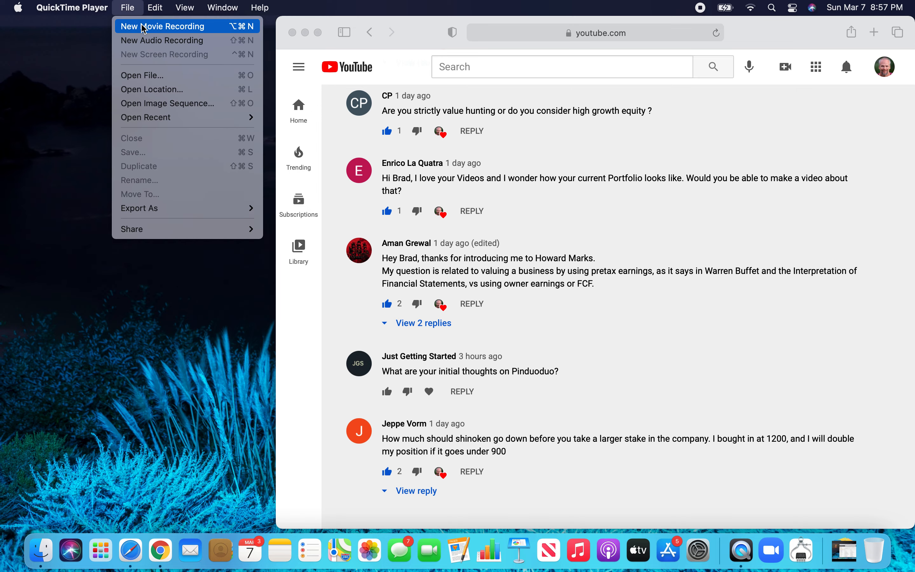
click(164, 26)
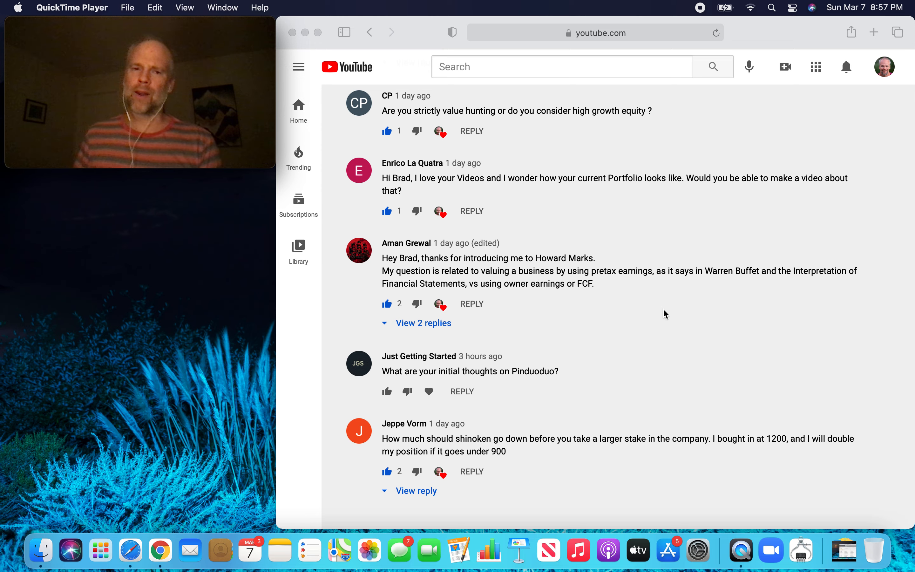
mouse_move(619, 310)
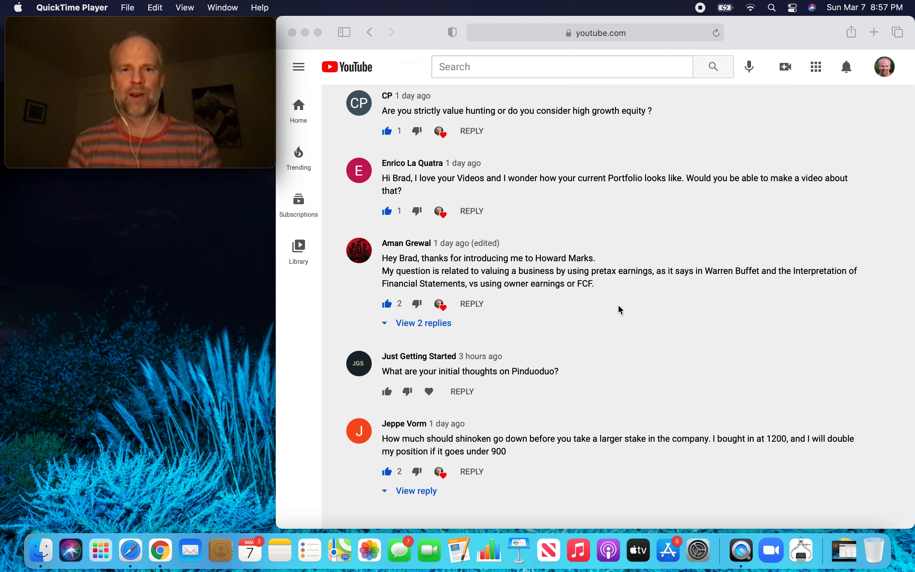
mouse_move(566, 320)
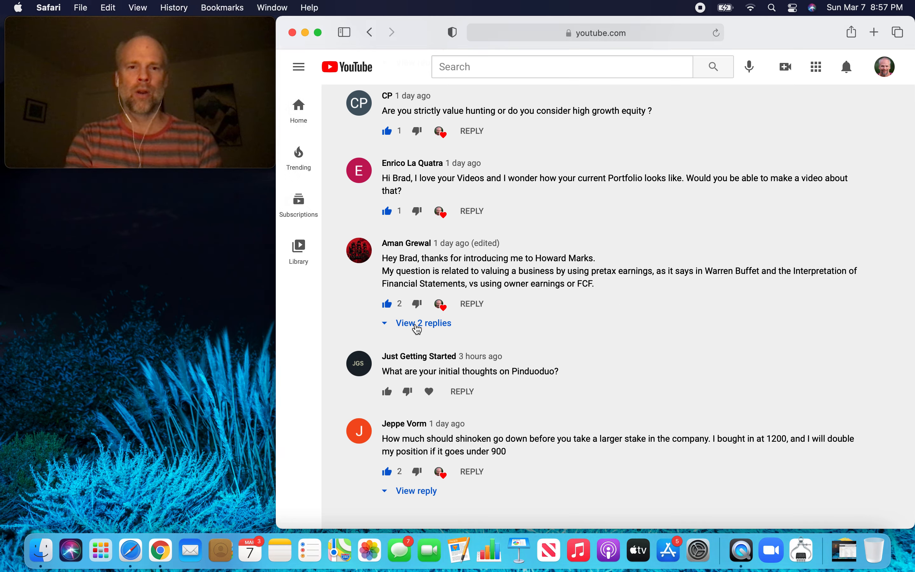
click(425, 322)
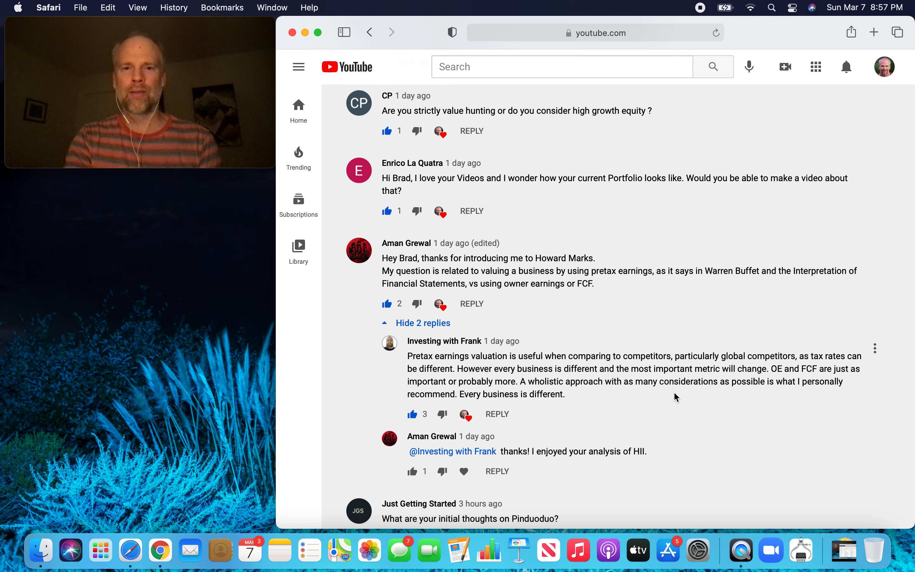
mouse_move(596, 346)
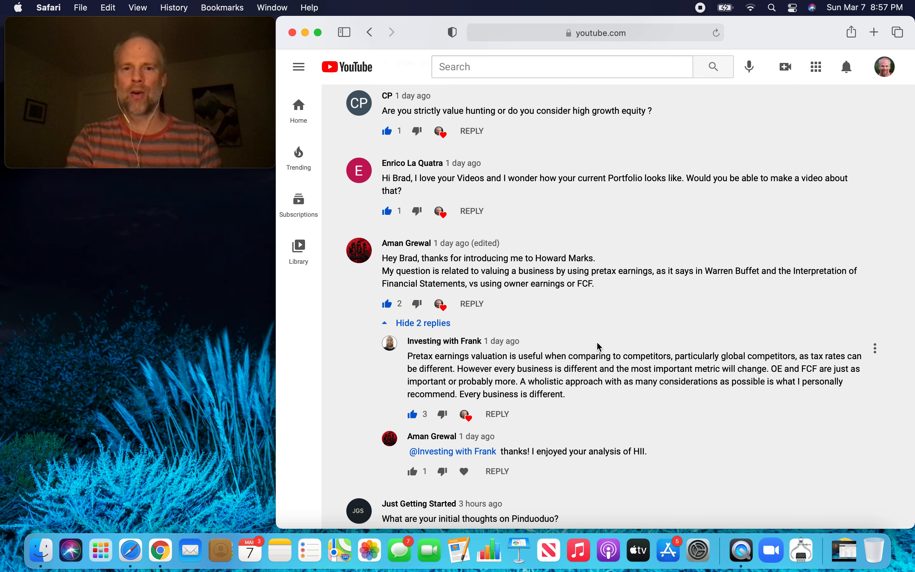
scroll(down, 3)
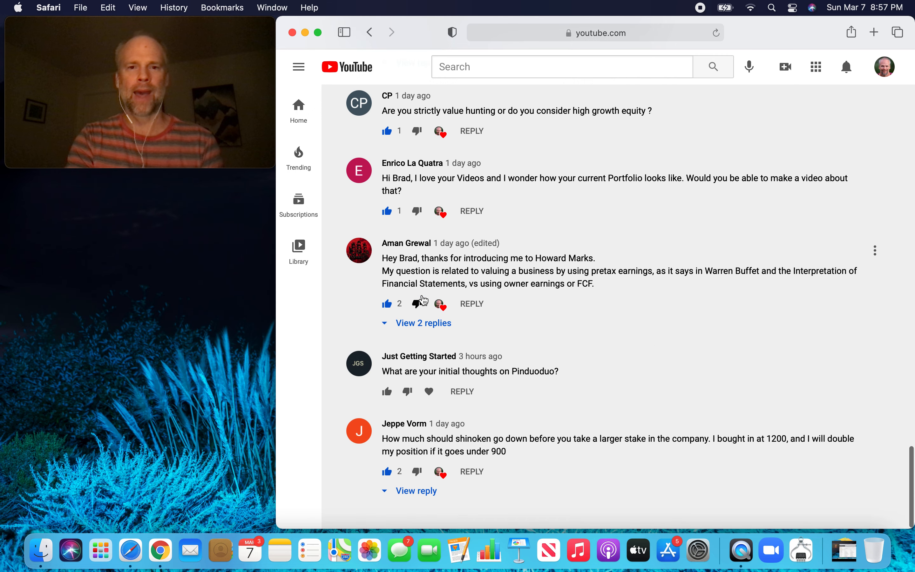
mouse_move(718, 355)
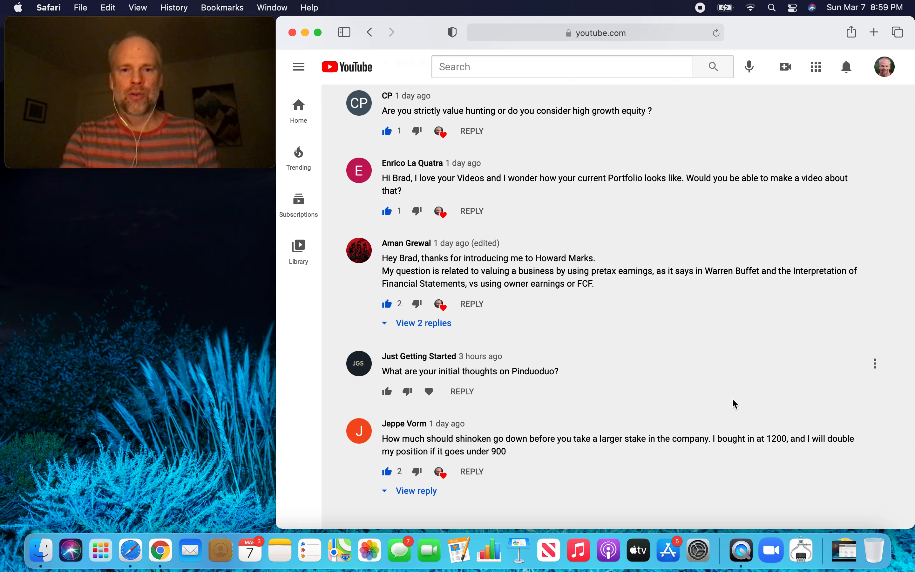
mouse_move(878, 393)
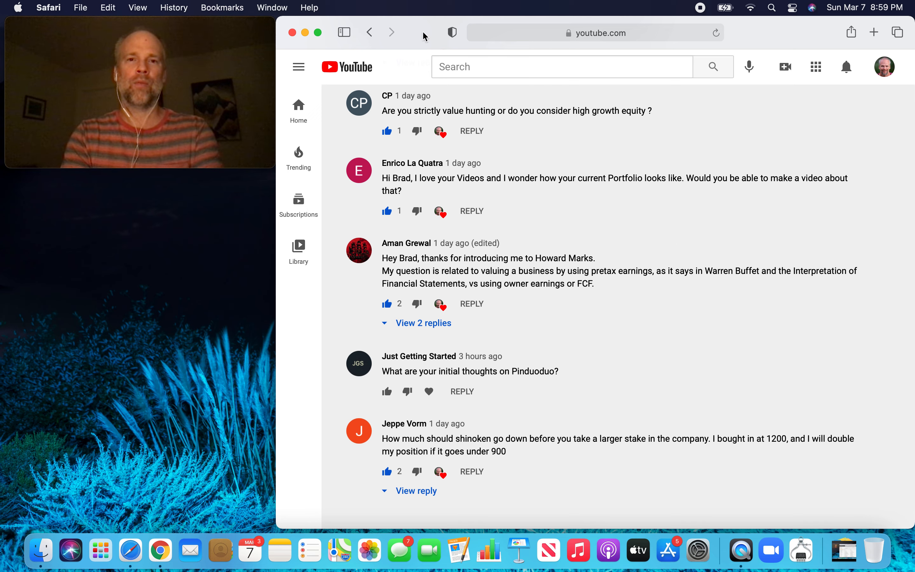
In a new Safari tab, go to the TIKR website and sign in.
click(81, 8)
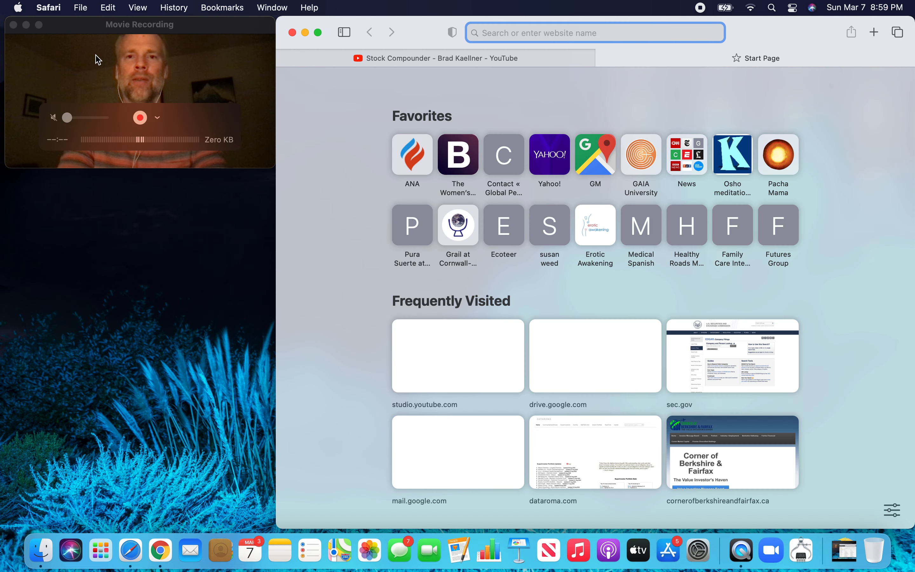
text(tikr)
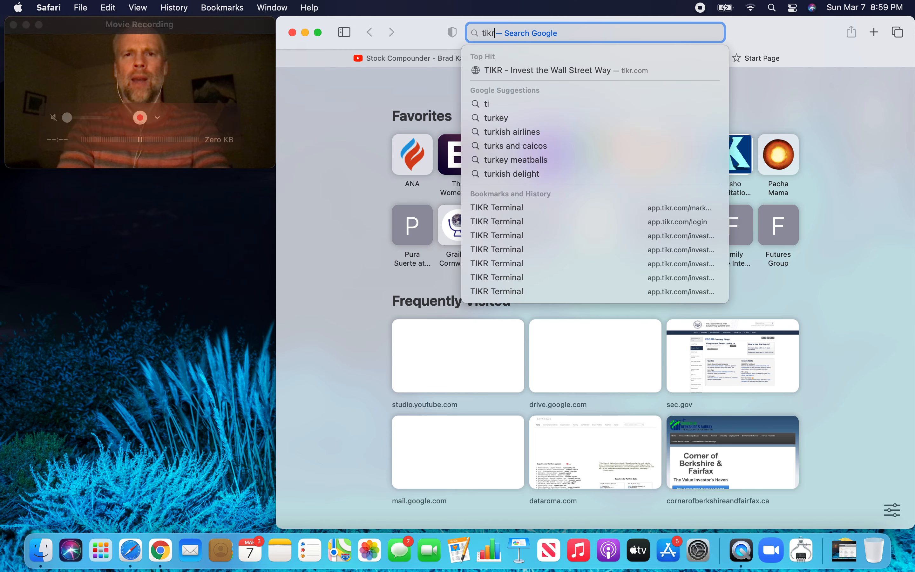
click(545, 70)
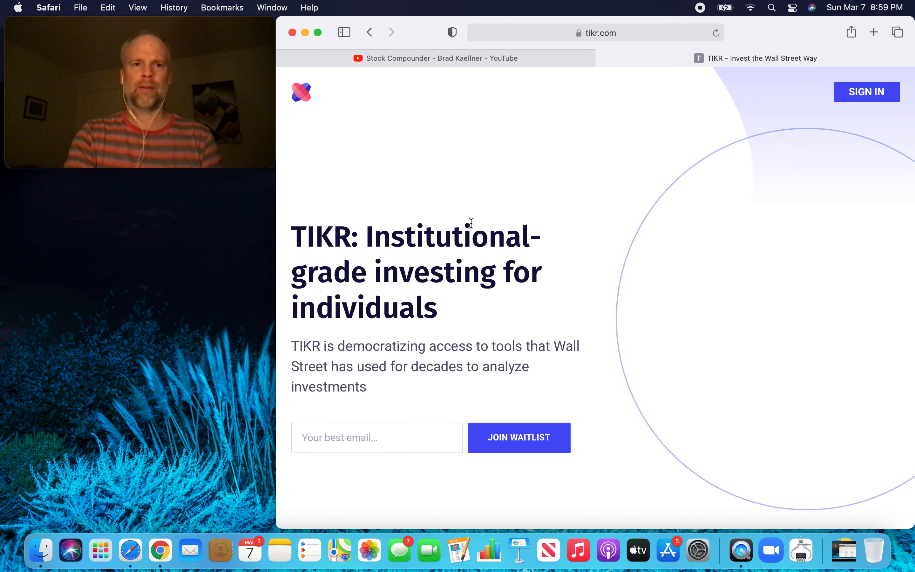
click(866, 91)
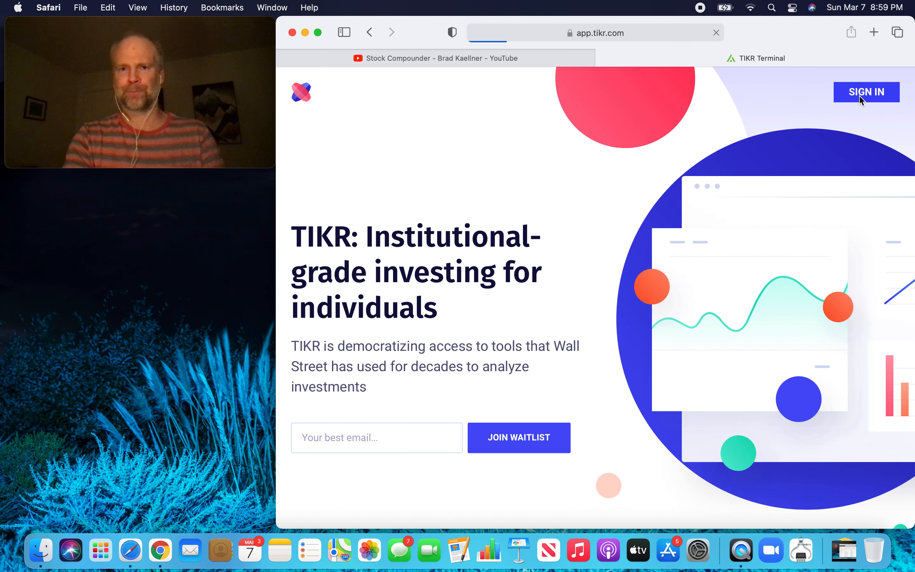
Search 'shinoken' and open Shinoken Group Co., Ltd. (8909) JASDAQ.
click(865, 91)
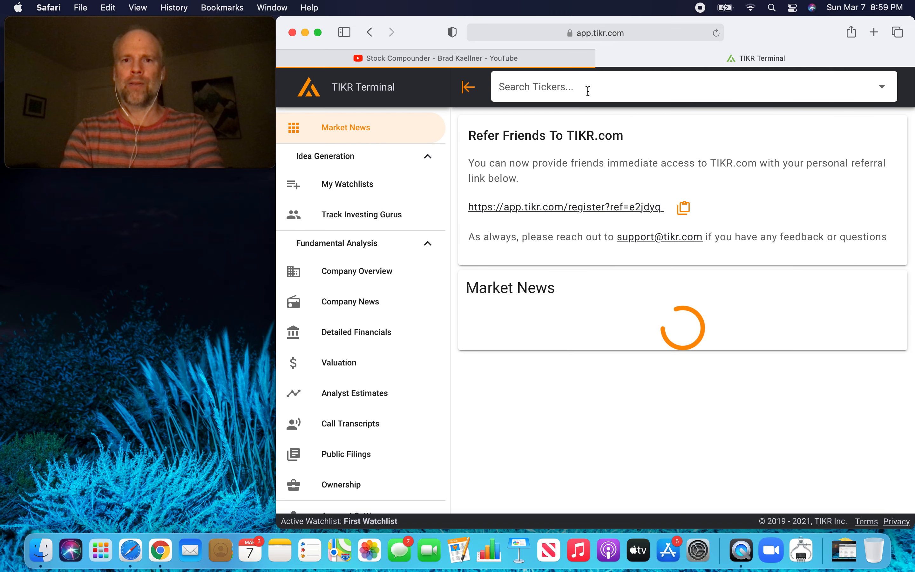
text(shinoken)
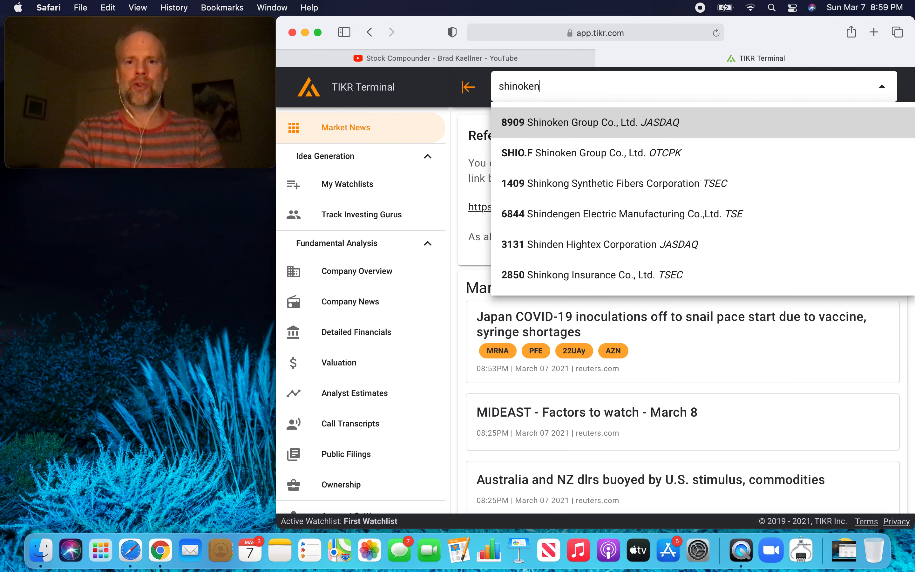
click(589, 123)
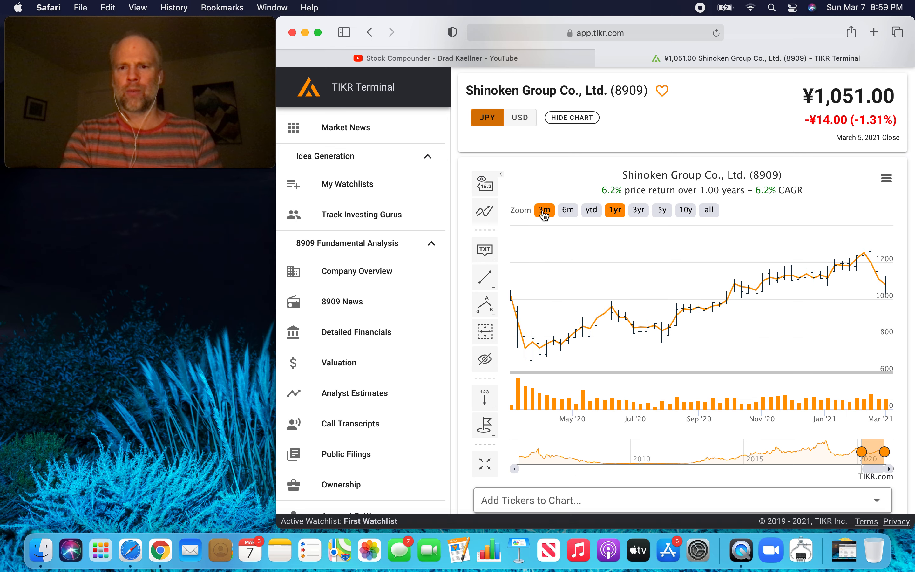
Switch Shinoken Group's price chart to the 3-month range.
click(543, 210)
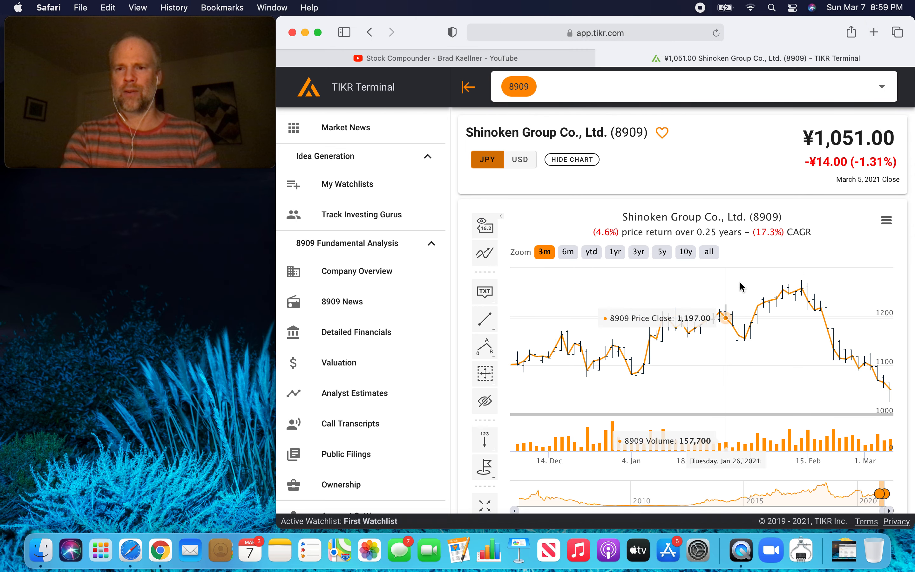
mouse_move(802, 290)
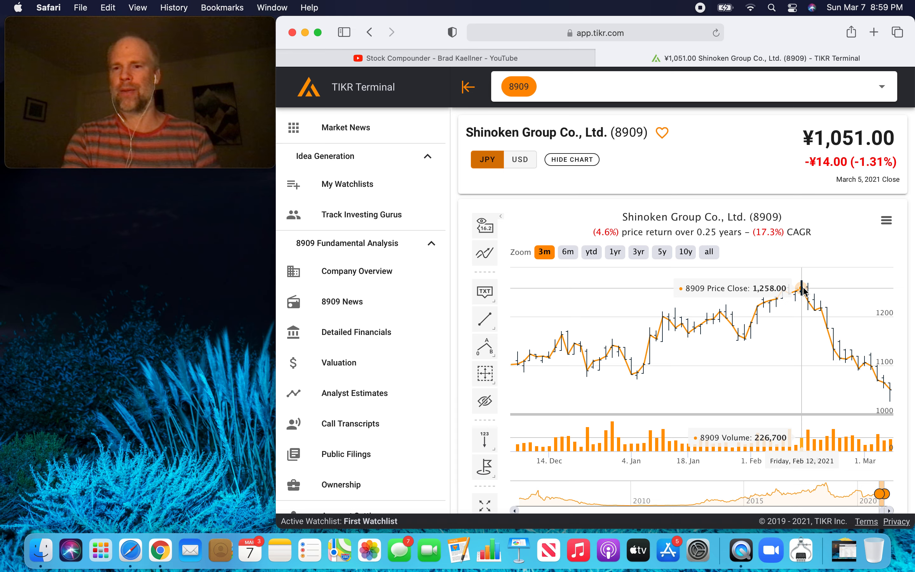
mouse_move(805, 256)
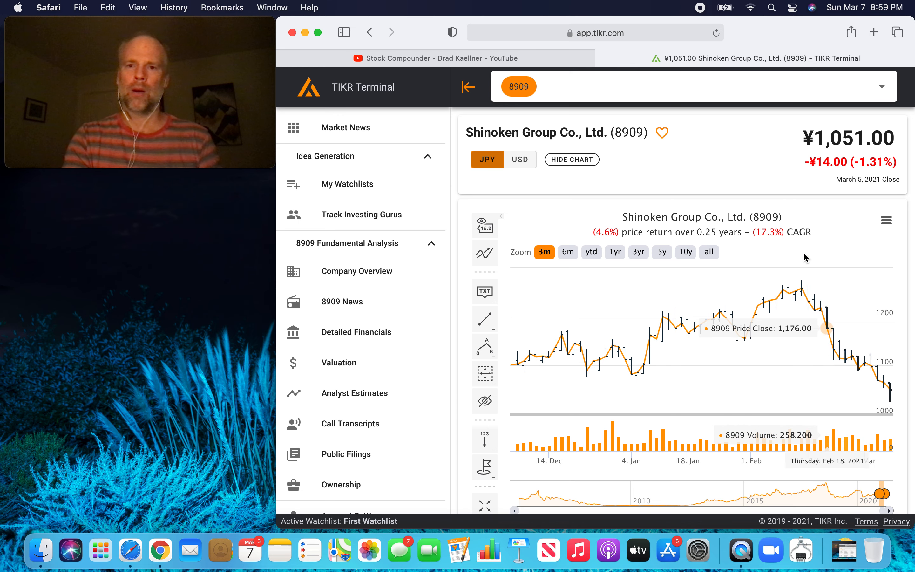
mouse_move(849, 144)
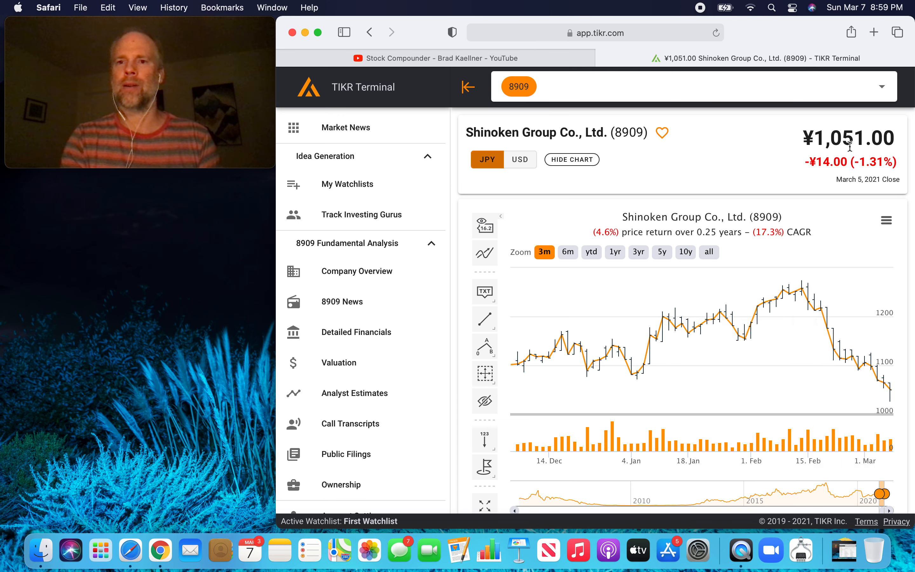
mouse_move(726, 173)
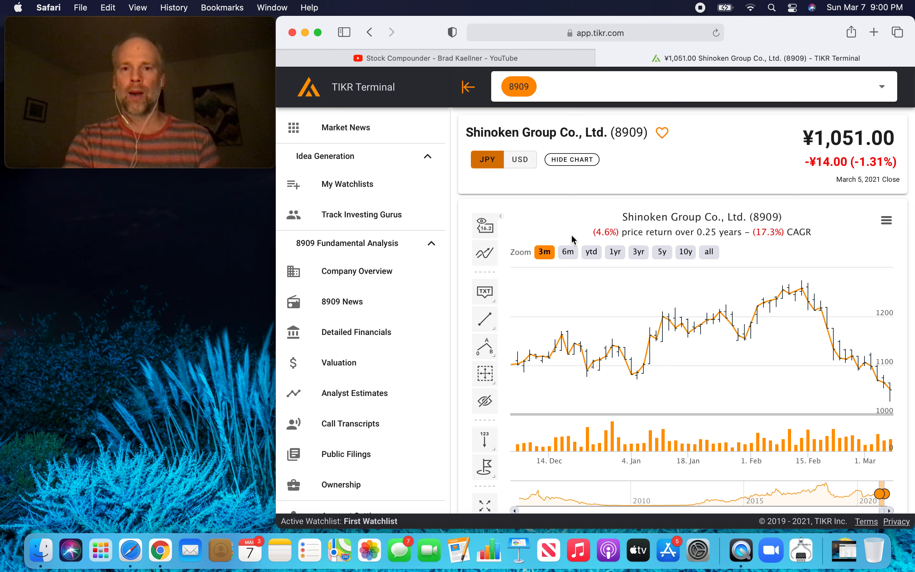
Switch Shinoken Group's price chart to the 6-month range.
click(567, 253)
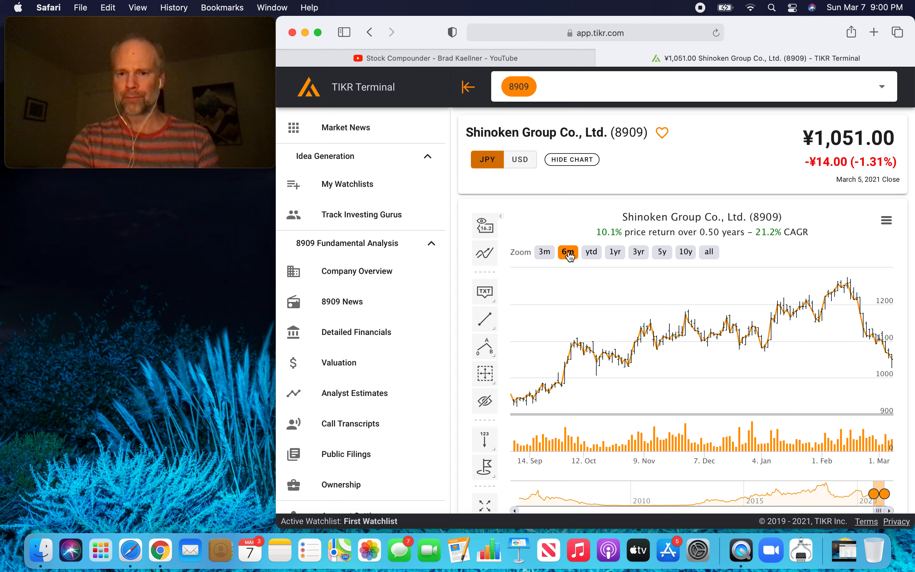
mouse_move(665, 352)
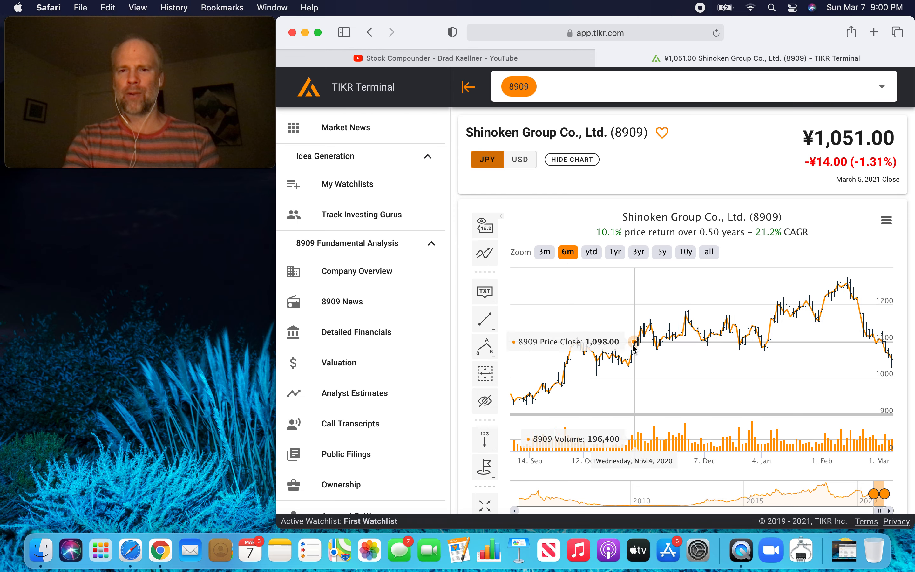
mouse_move(687, 344)
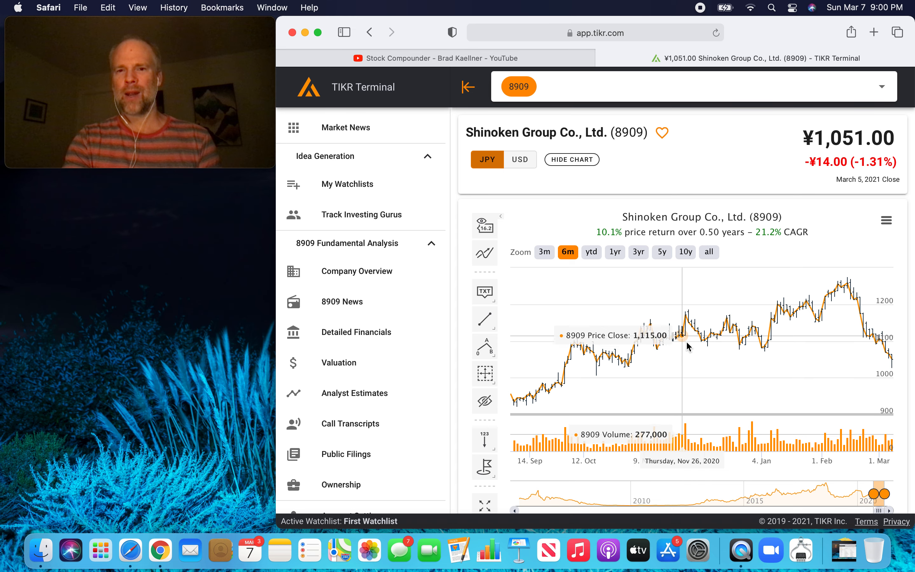
mouse_move(719, 179)
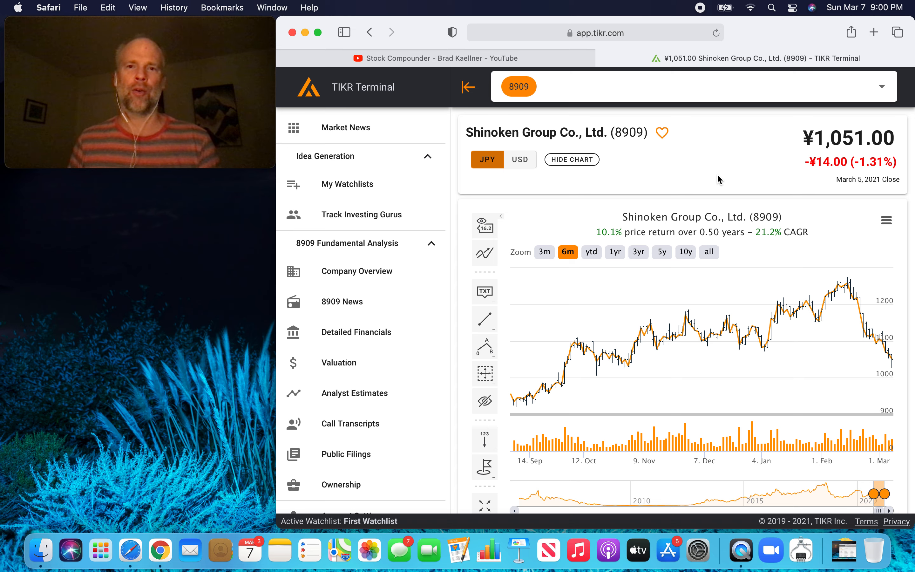
mouse_move(622, 123)
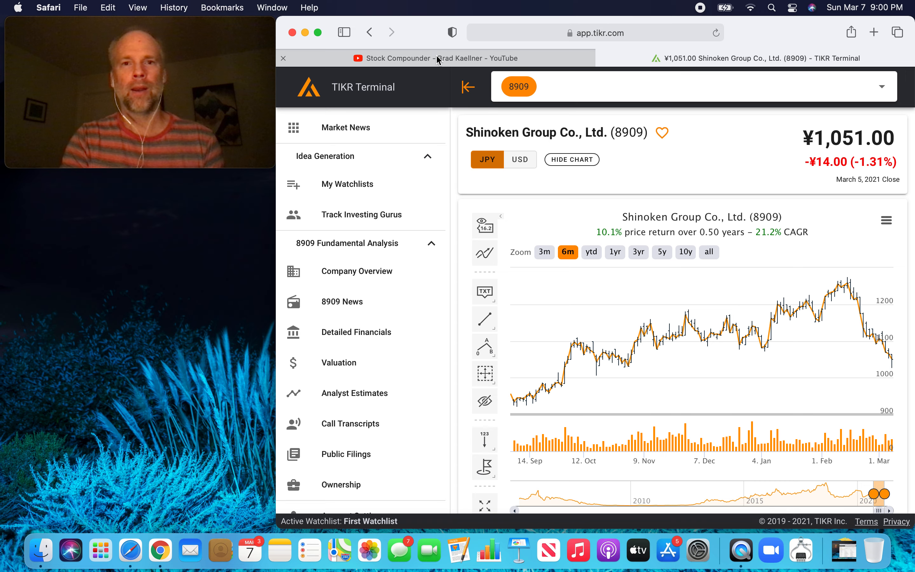
Return to the Stock Compounder YouTube tab with the Q&A comments.
click(435, 57)
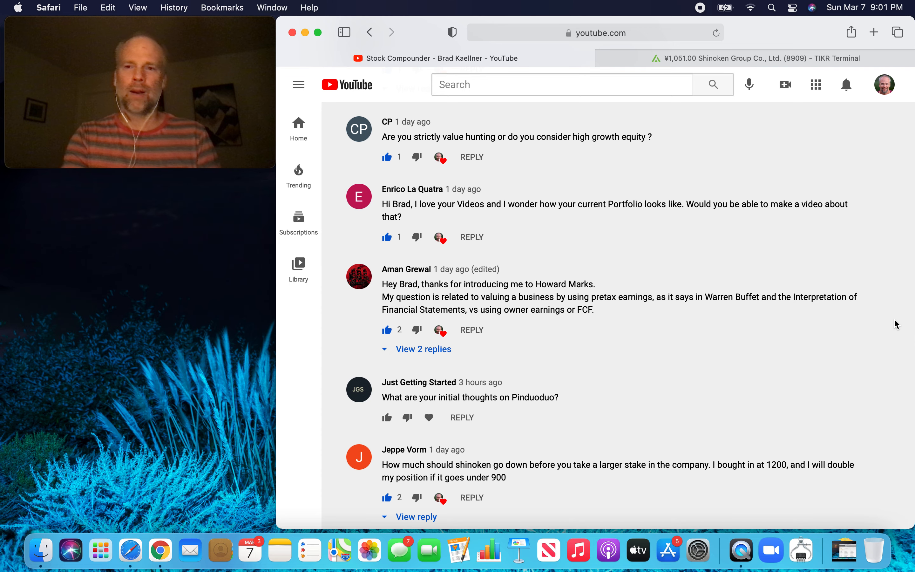
scroll(down, 3)
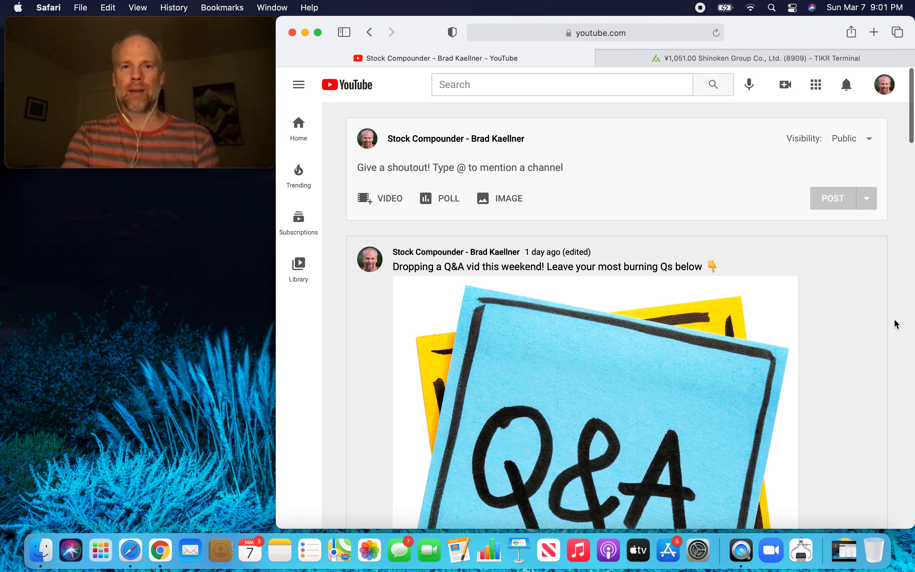
scroll(down, 3)
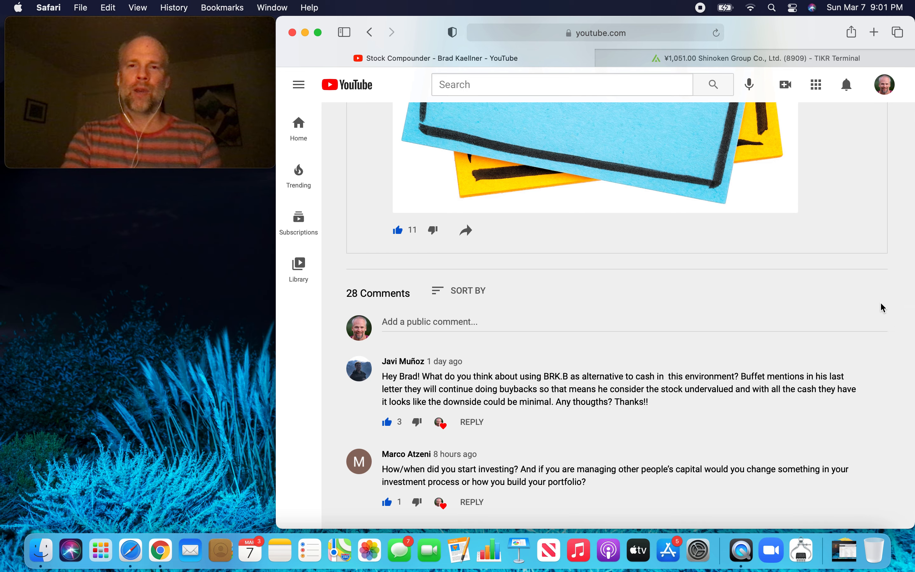
mouse_move(724, 58)
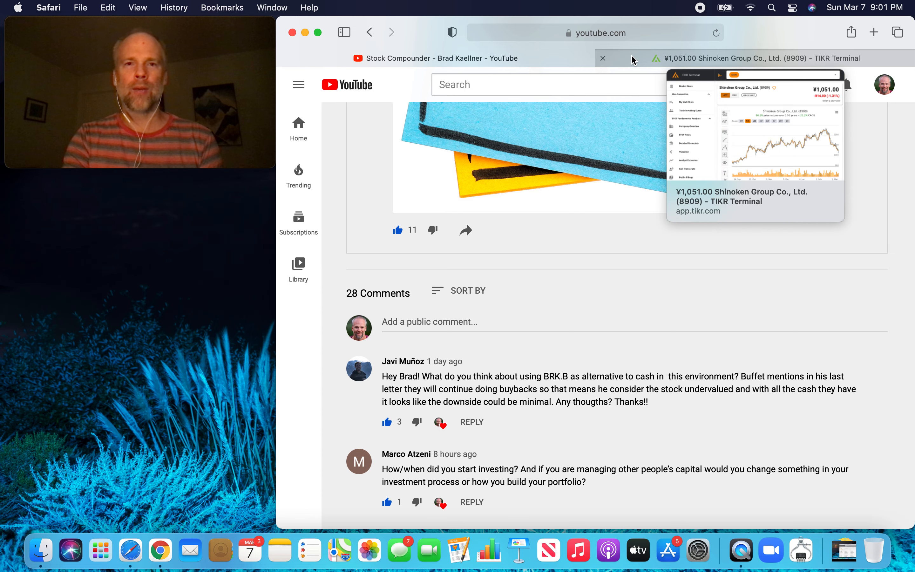